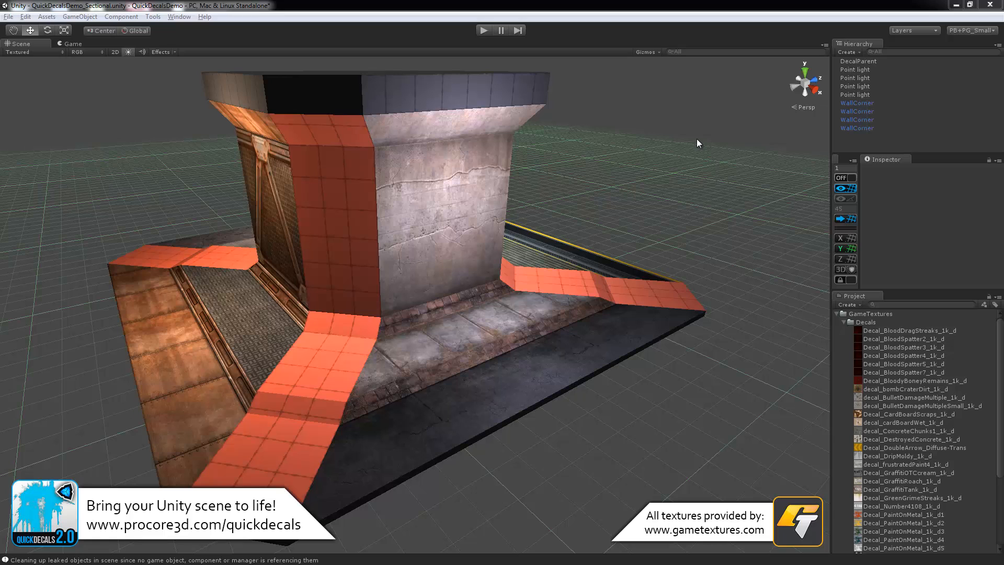
{"action": "mouse_move", "coordinate": [696, 154]}
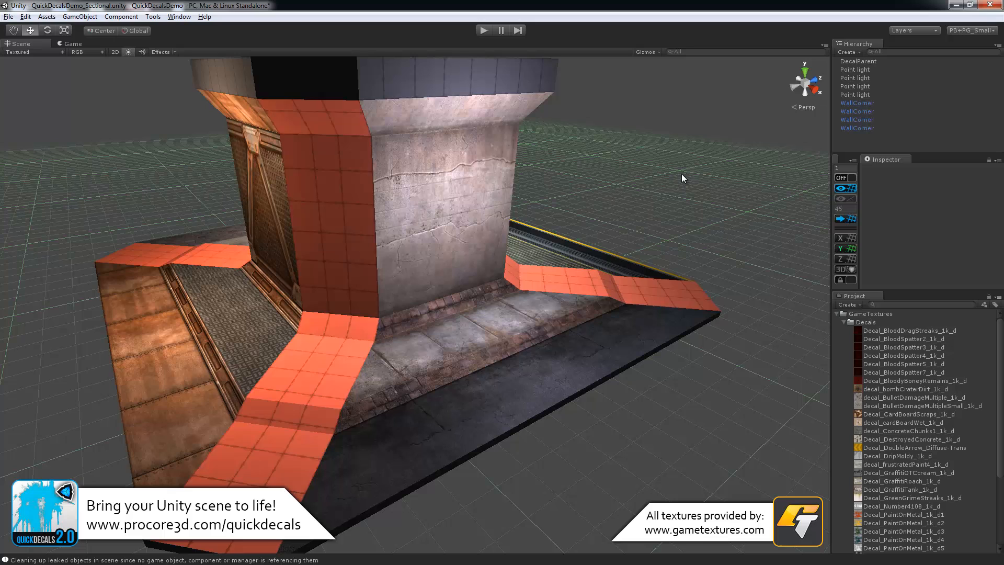
{"action": "mouse_move", "coordinate": [171, 119]}
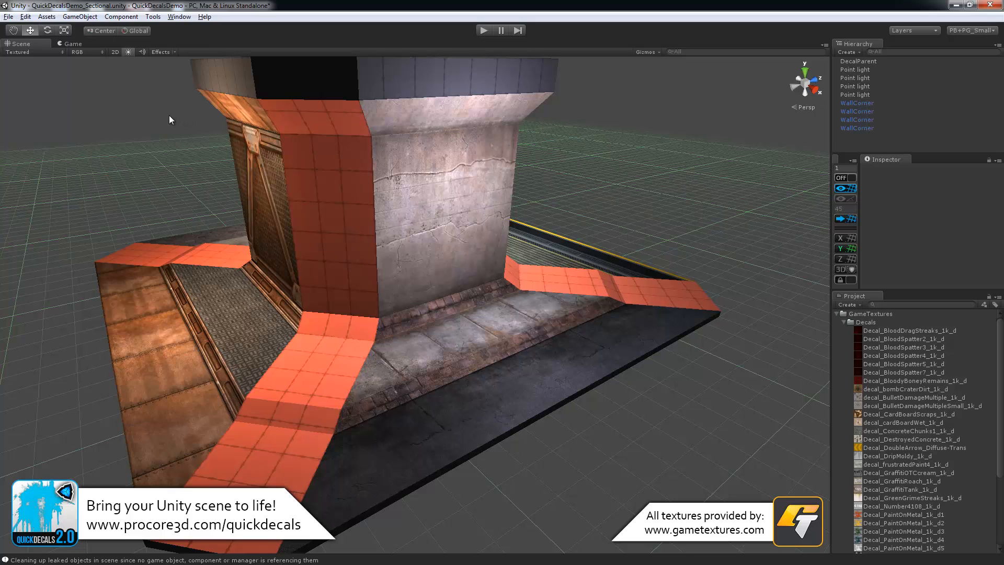
Show the QuickDecals commands under the Tools menu
{"action": "left_click", "coordinate": [153, 16]}
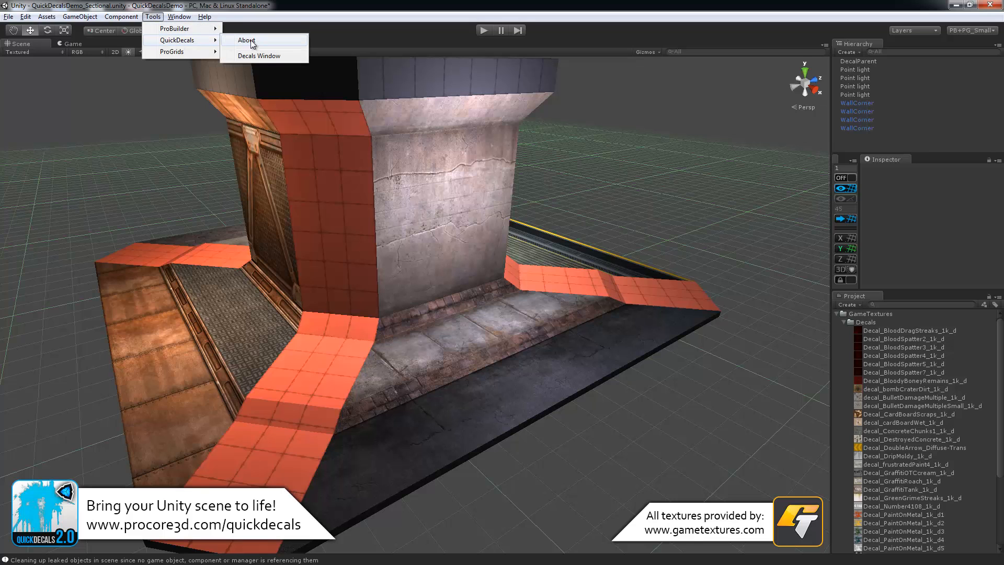
Launch the QuickDecals window and choose a blood splatter decal for the door panel
{"action": "left_click", "coordinate": [258, 56]}
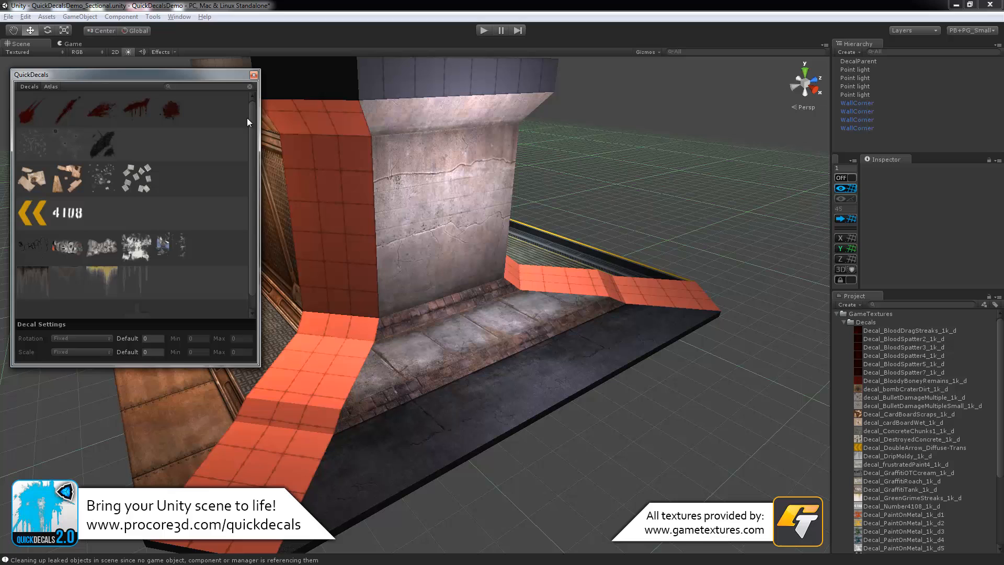
{"action": "mouse_move", "coordinate": [249, 104]}
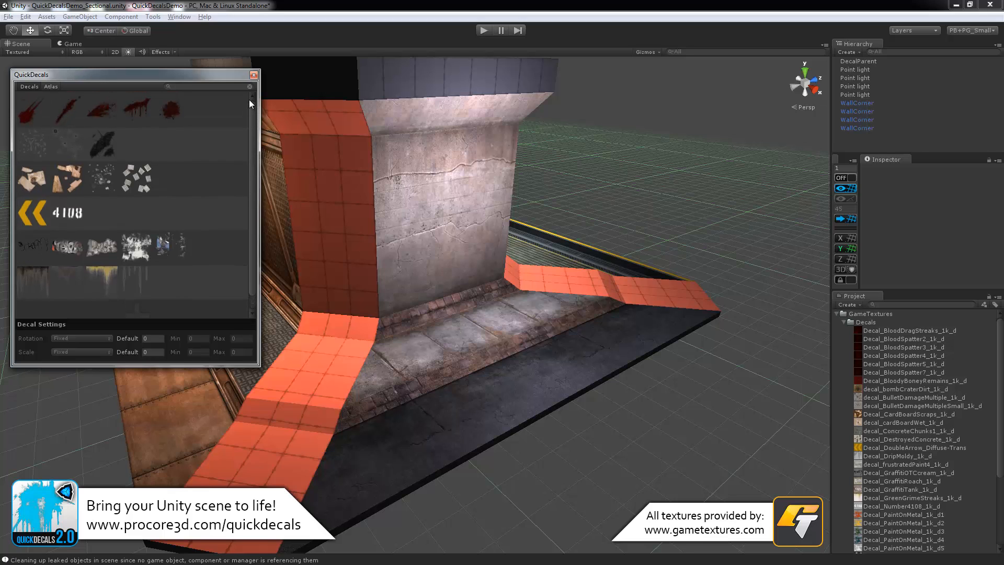
{"action": "mouse_move", "coordinate": [140, 161]}
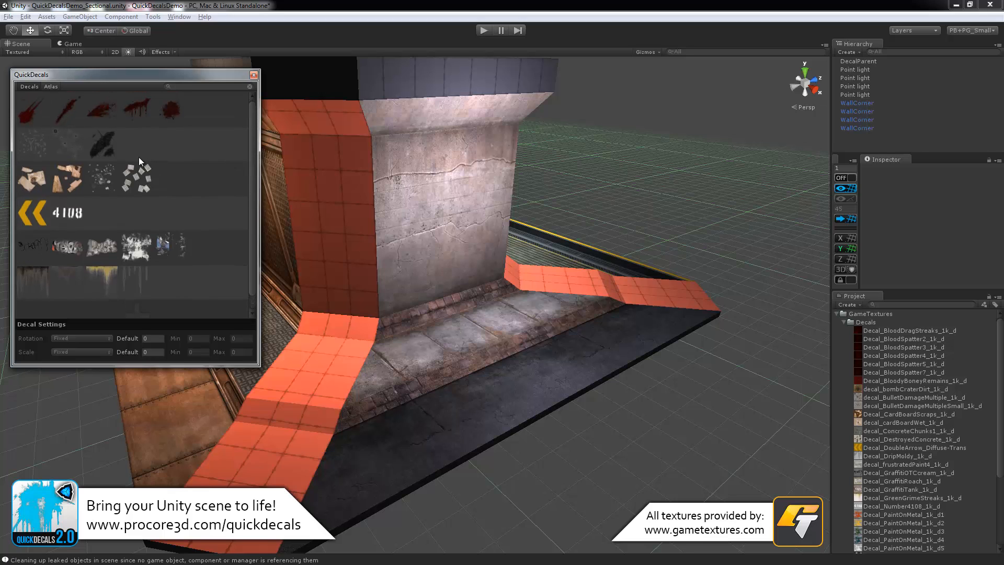
{"action": "mouse_move", "coordinate": [114, 204]}
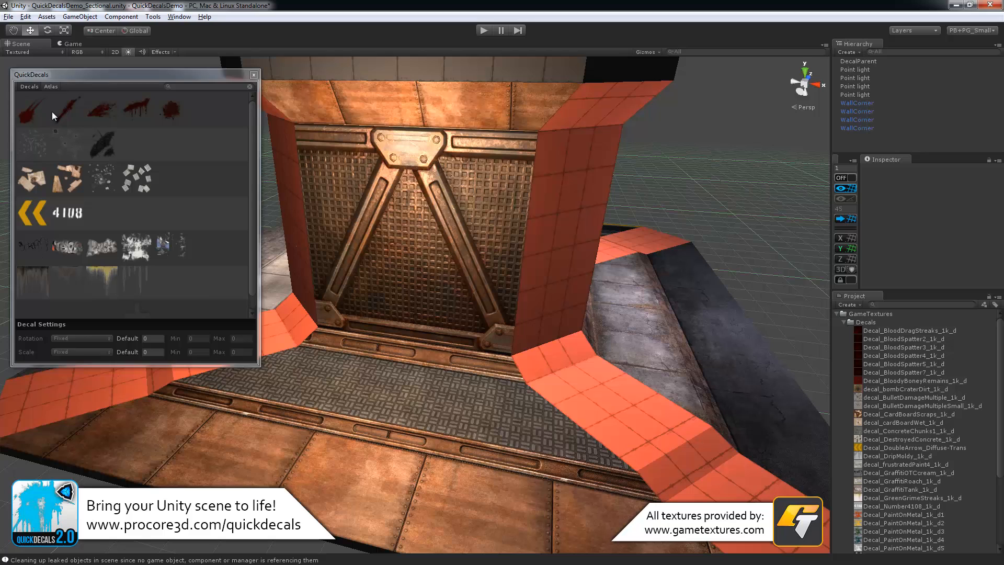
{"action": "left_click", "coordinate": [169, 108]}
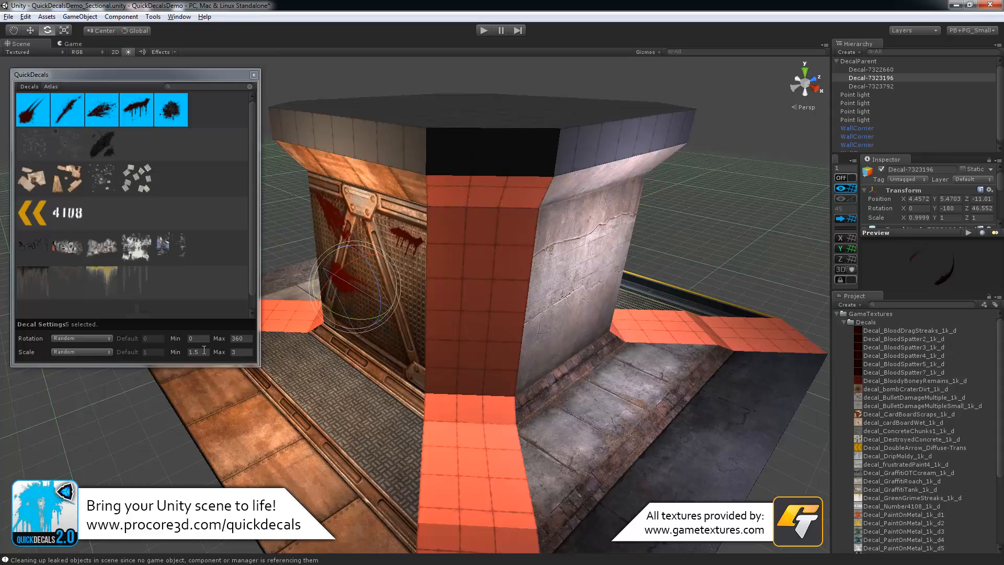
Stamp the yellow double-arrow sign and green grime streaks onto the brick wall
{"action": "left_click", "coordinate": [61, 213]}
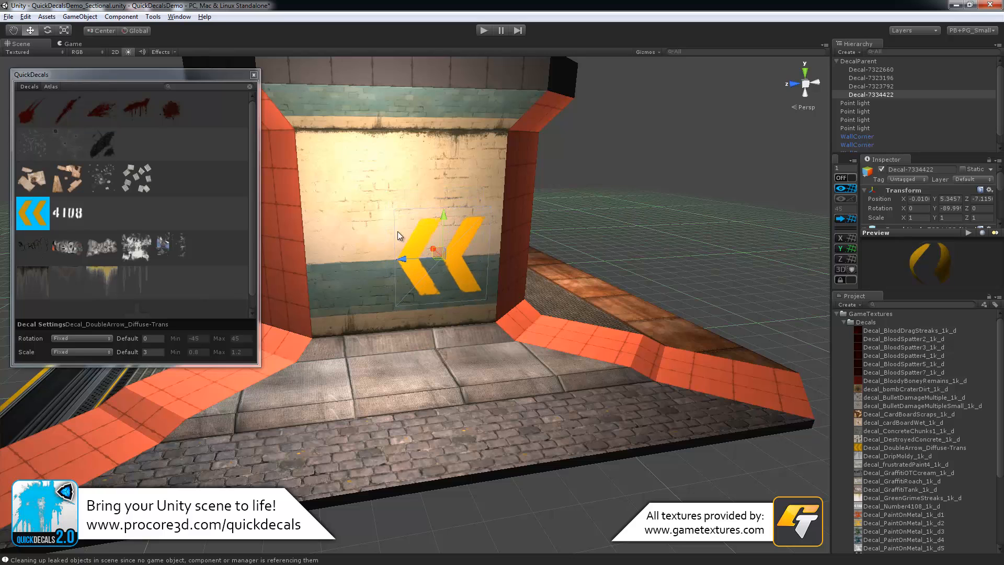
{"action": "mouse_move", "coordinate": [79, 220]}
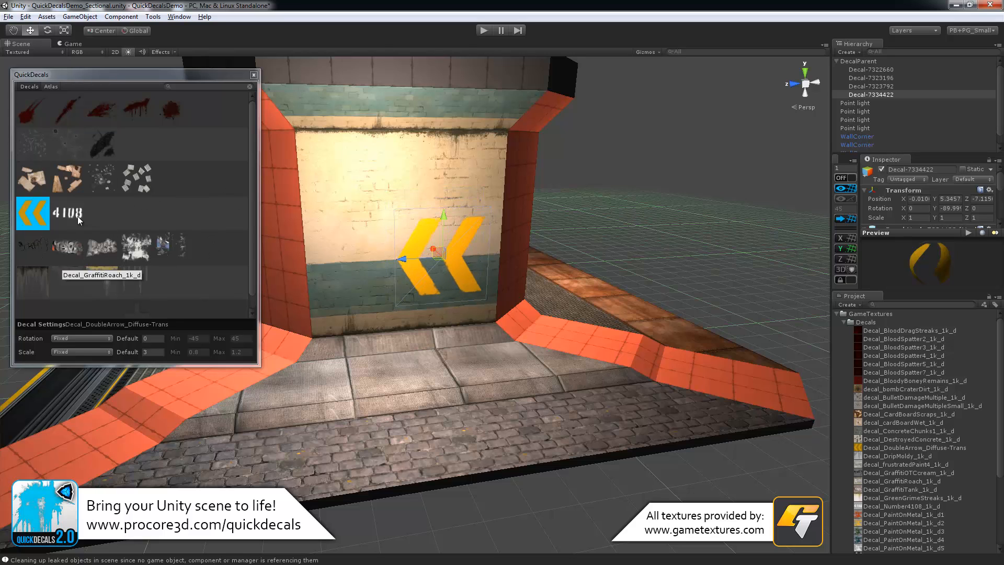
{"action": "left_click", "coordinate": [67, 212]}
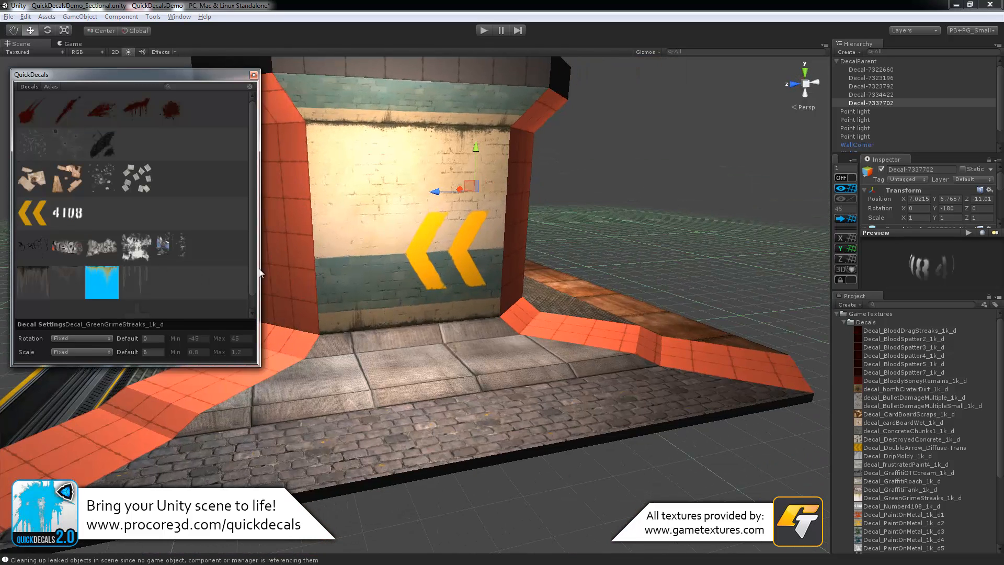
{"action": "left_click", "coordinate": [33, 281]}
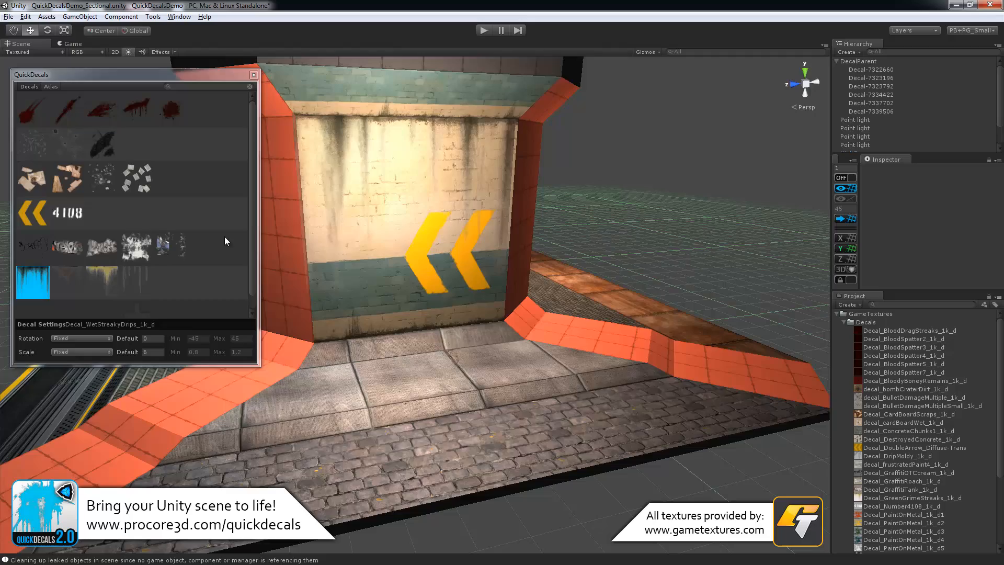
Stamp the graffiti tag onto the concrete wall
{"action": "left_click", "coordinate": [67, 247]}
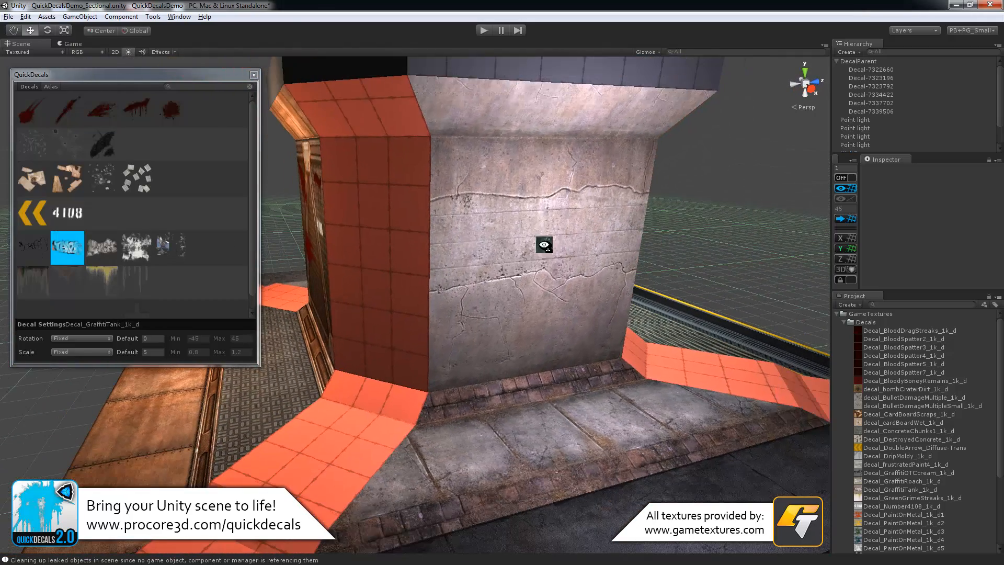
{"action": "left_click", "coordinate": [544, 245]}
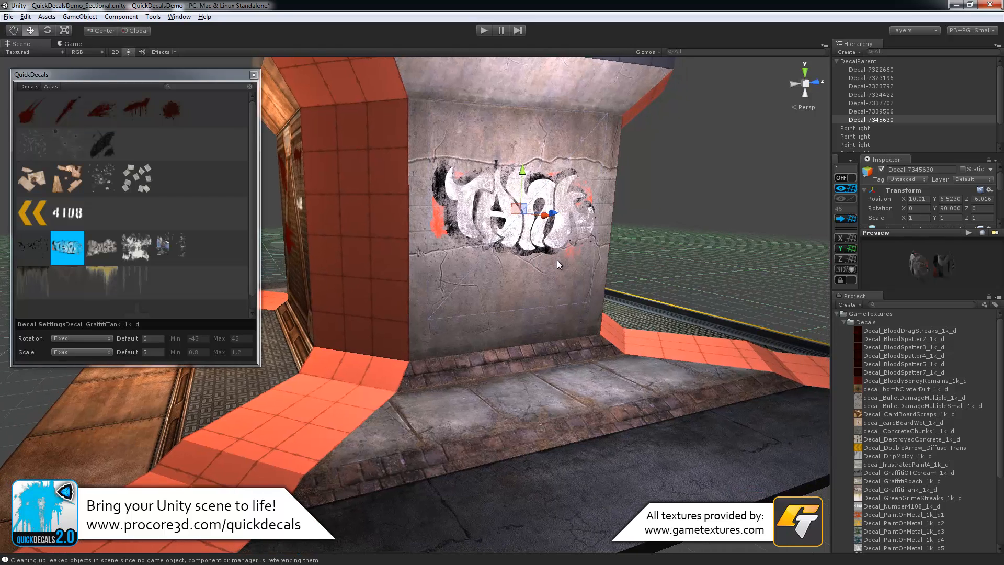
{"action": "left_click", "coordinate": [136, 281]}
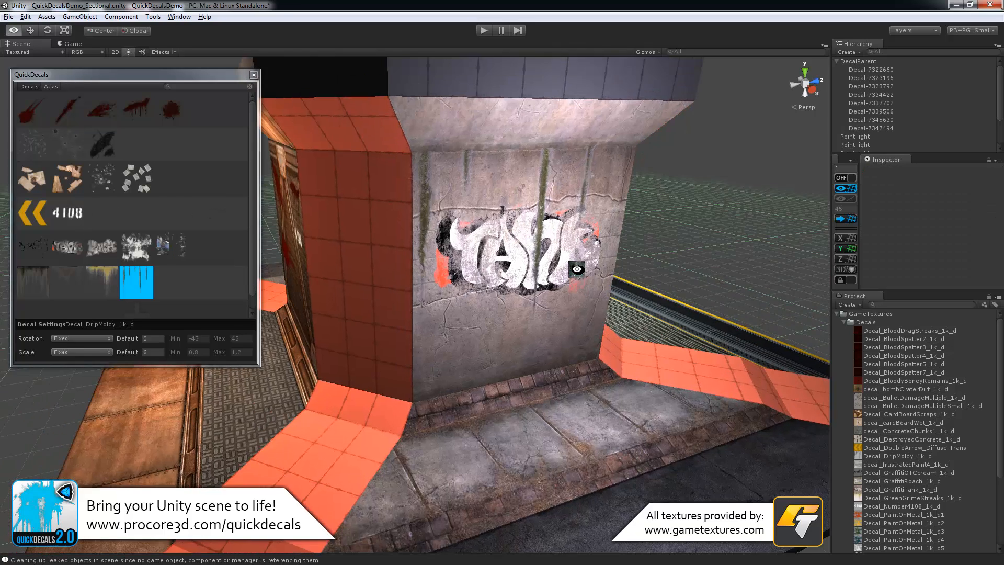
Place paper scraps on the floor and bullet holes on the metal panel
{"action": "left_click", "coordinate": [136, 178]}
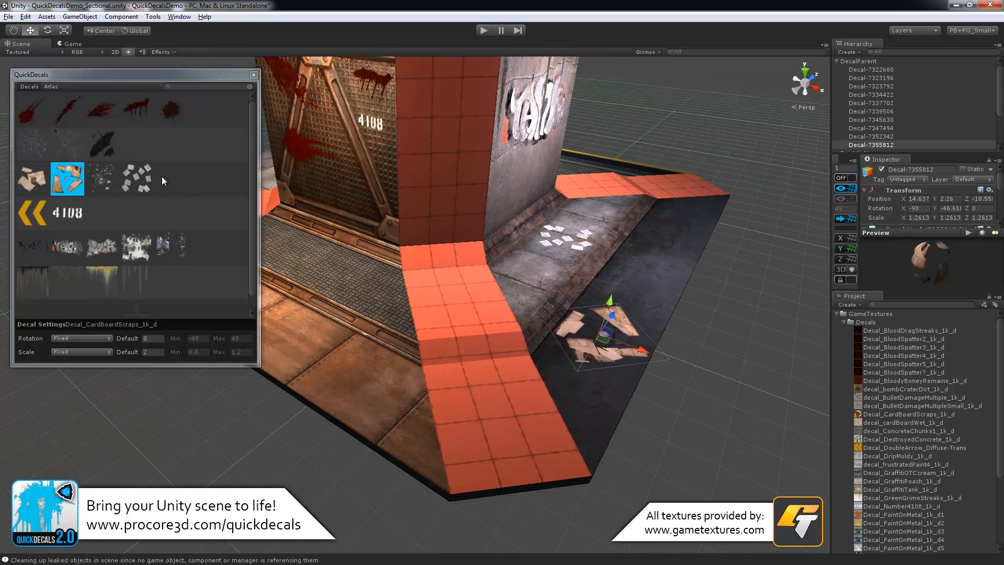
{"action": "left_click", "coordinate": [101, 178]}
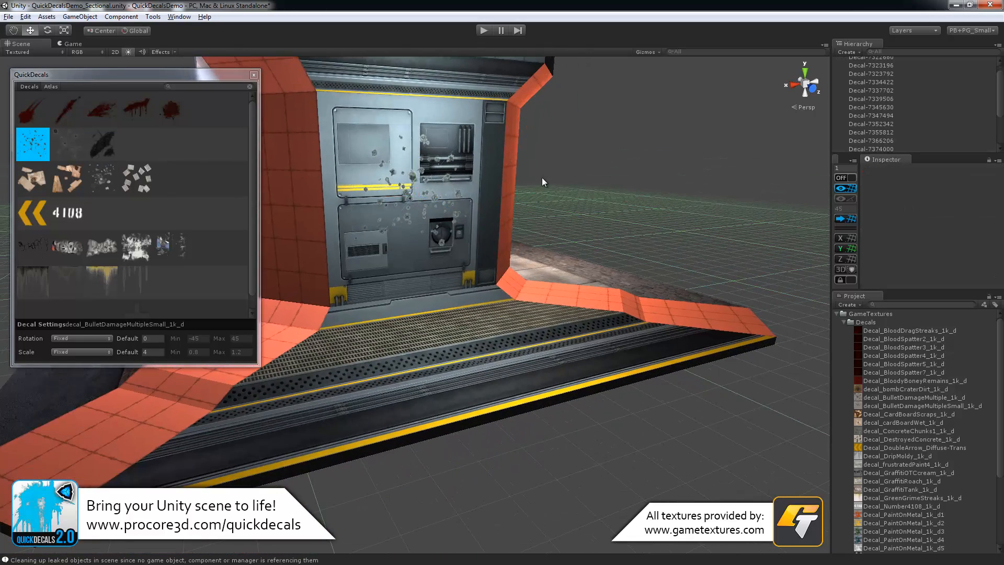
{"action": "left_click", "coordinate": [101, 145]}
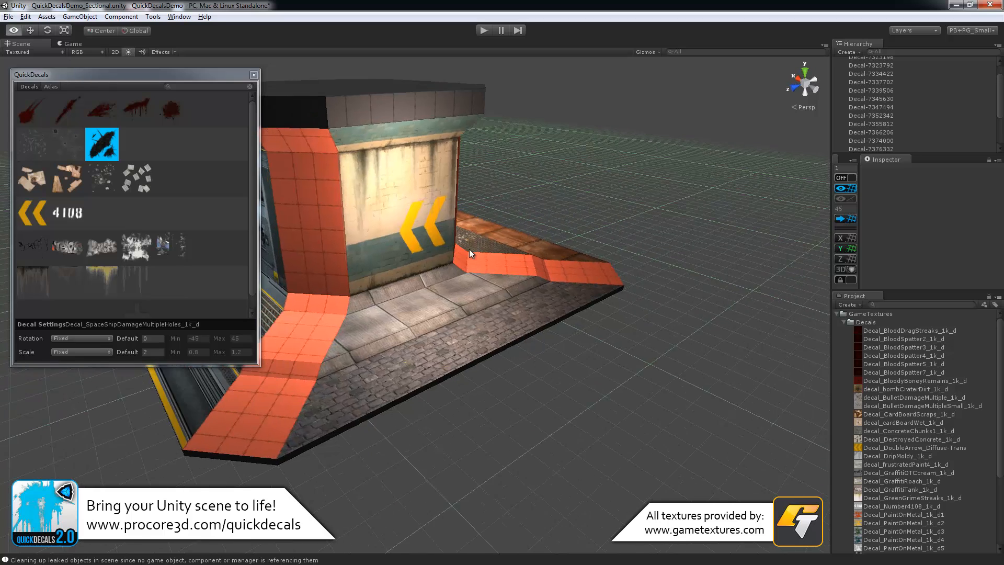
Stamp damage holes onto the remaining wall face
{"action": "left_click", "coordinate": [33, 179]}
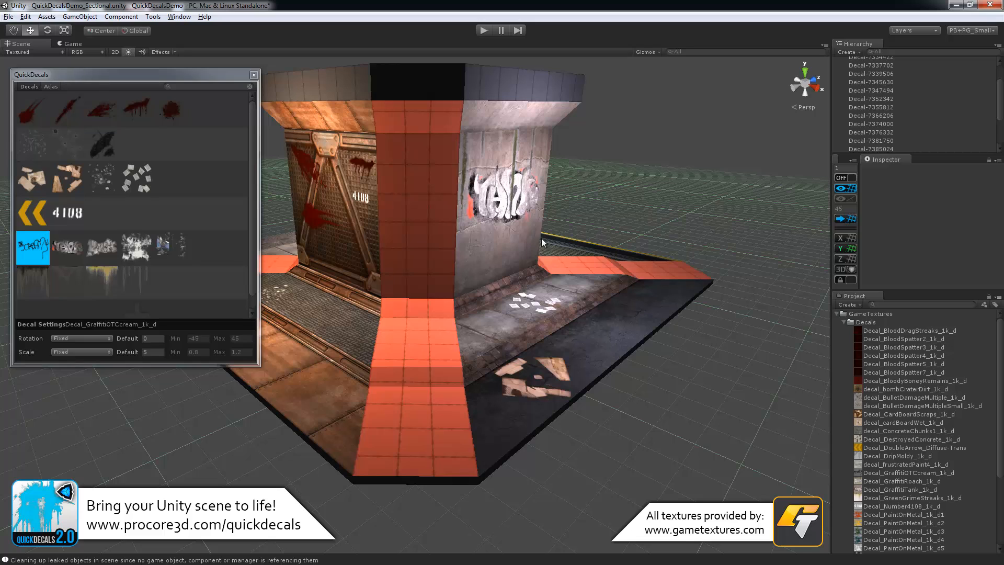
{"action": "mouse_move", "coordinate": [253, 149]}
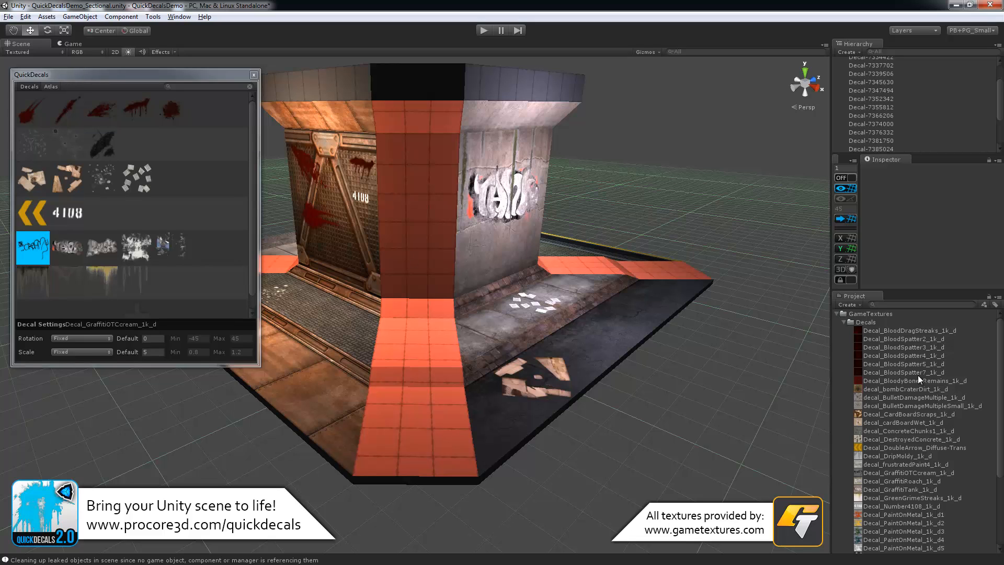
Select the Decal_BloodyBoneyRemains_1k_d and decal_bombCraterDirt_1k_d textures in the Project panel
{"action": "left_click", "coordinate": [917, 381]}
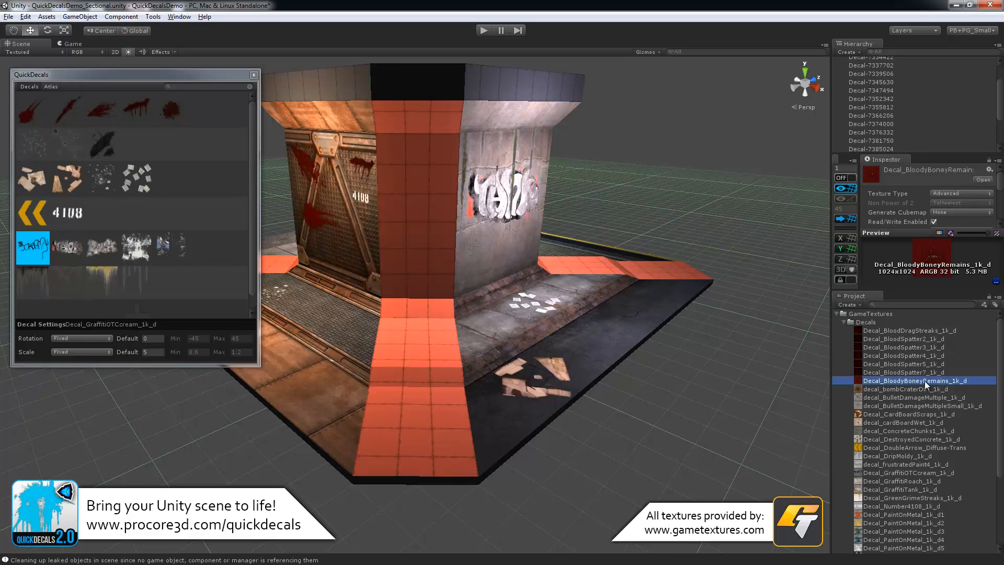
{"action": "mouse_move", "coordinate": [942, 397]}
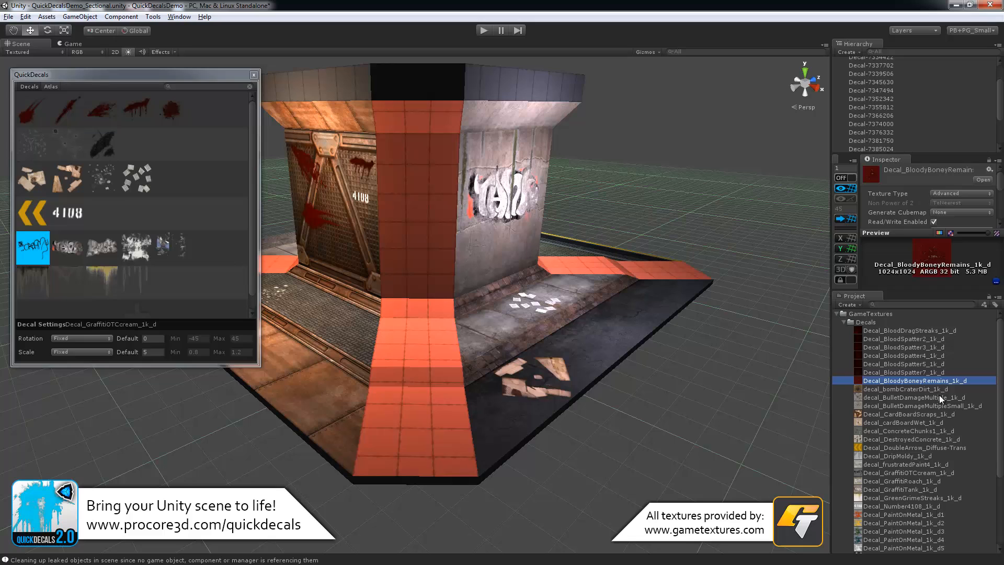
{"action": "mouse_move", "coordinate": [911, 401]}
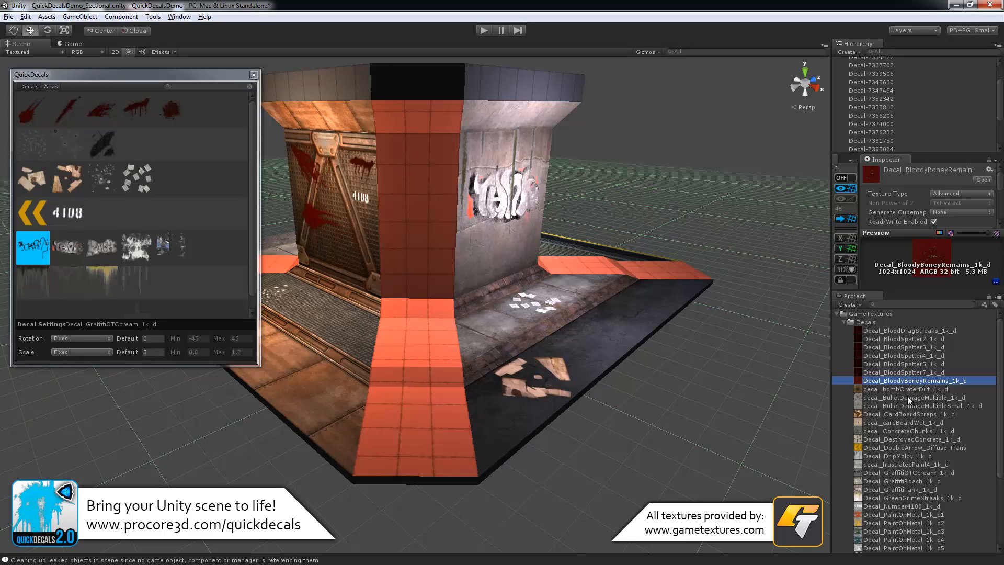
{"action": "left_click", "coordinate": [906, 389]}
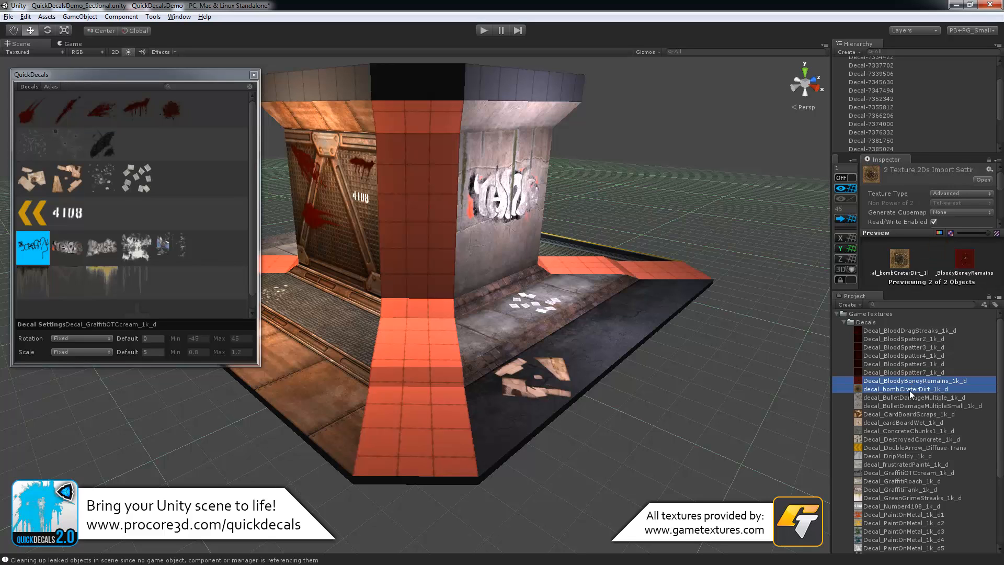
{"action": "mouse_move", "coordinate": [887, 413]}
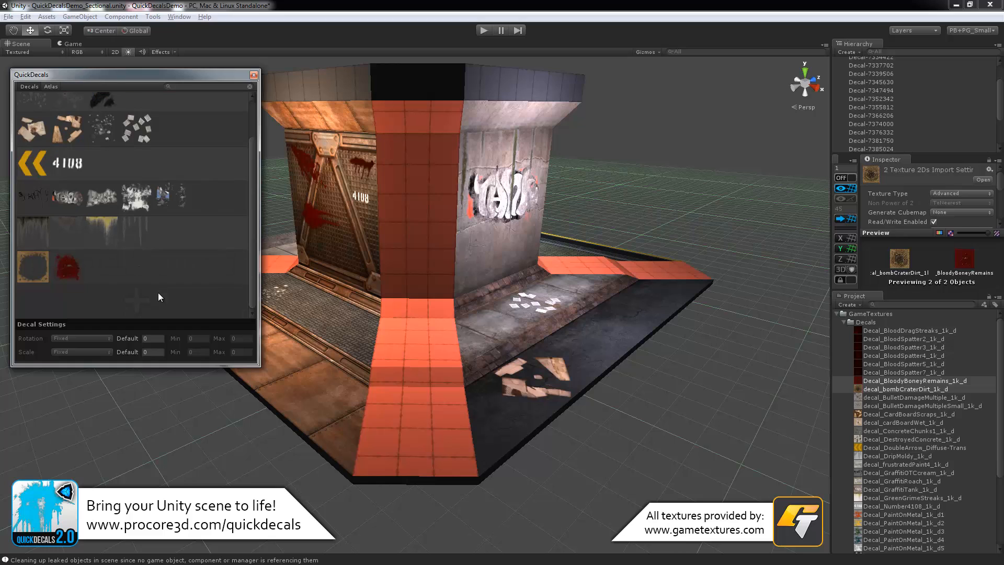
{"action": "left_click", "coordinate": [83, 266]}
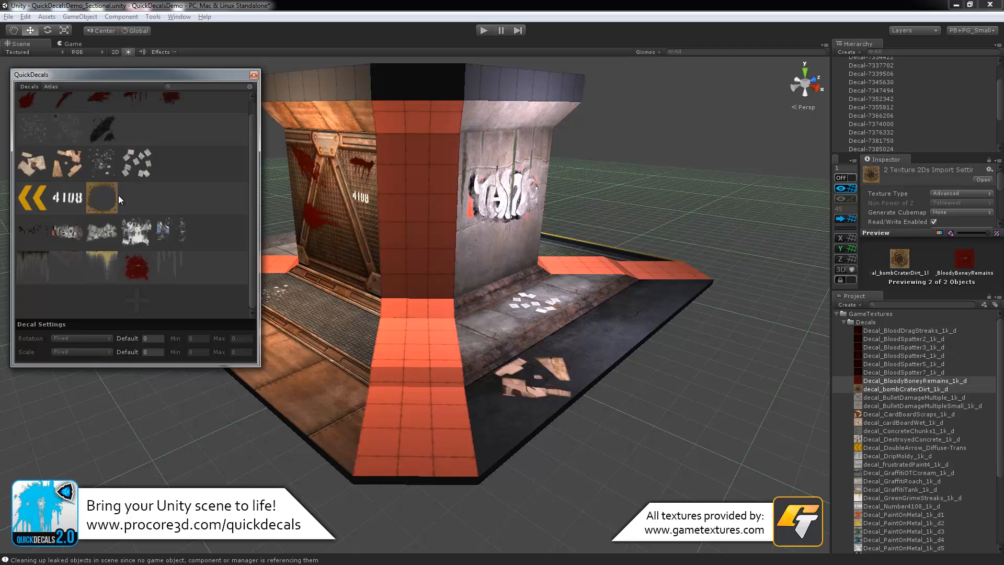
{"action": "scroll", "scroll_direction": "down", "scroll_amount": 3}
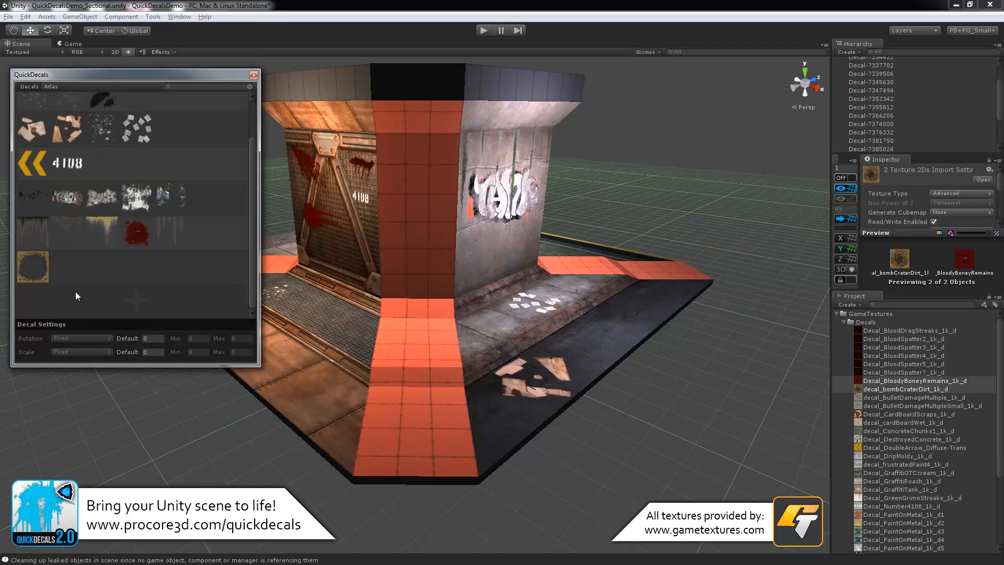
{"action": "mouse_move", "coordinate": [91, 281]}
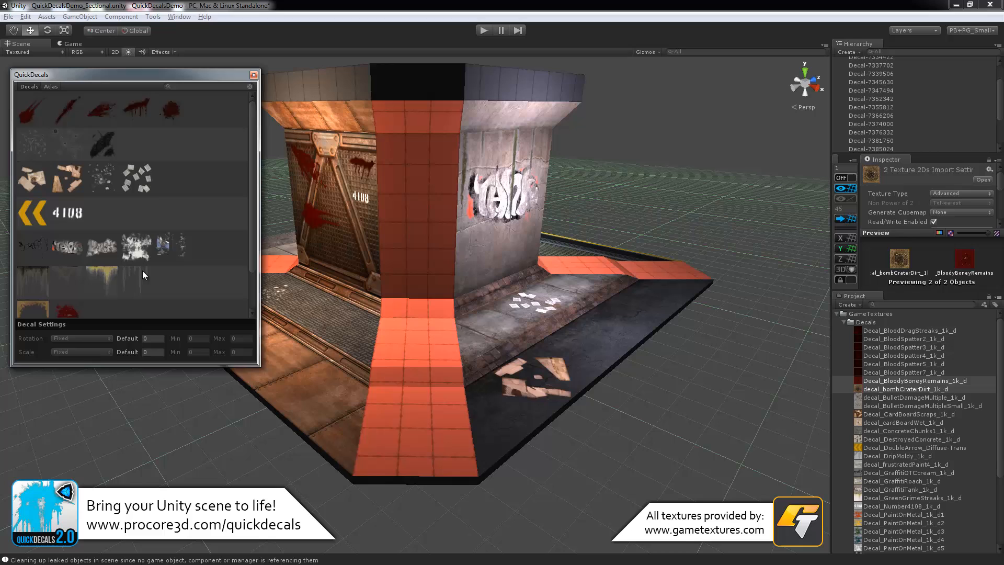
Add the bomb crater dirt texture as a new decal in the QuickDecals palette
{"action": "left_click", "coordinate": [67, 267]}
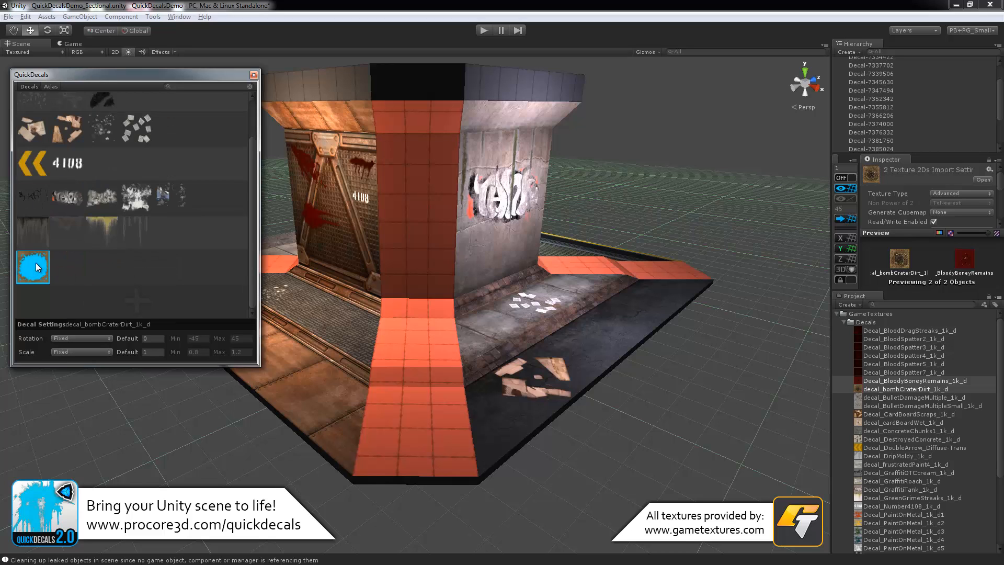
{"action": "left_click", "coordinate": [67, 232]}
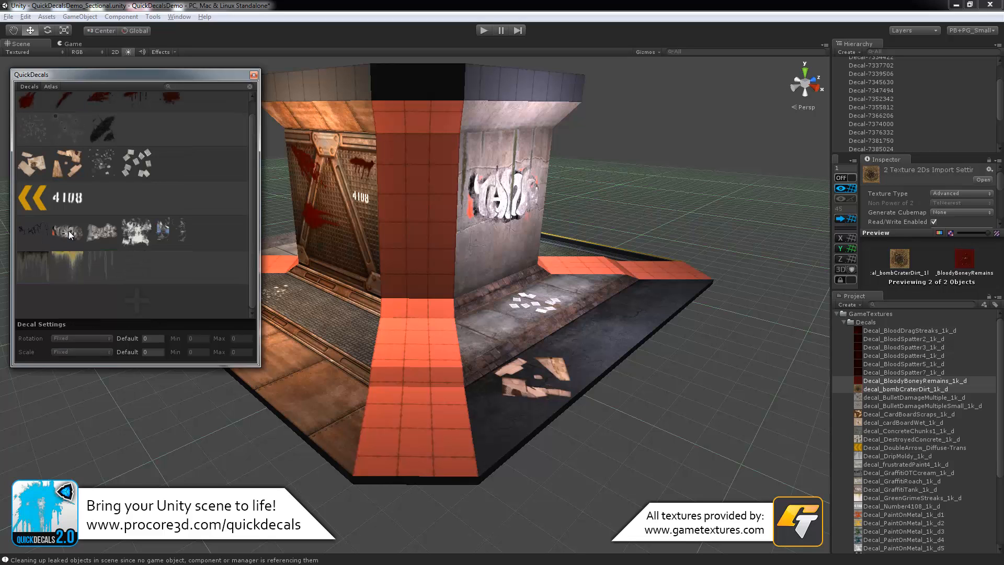
{"action": "scroll", "scroll_direction": "up", "scroll_amount": 3}
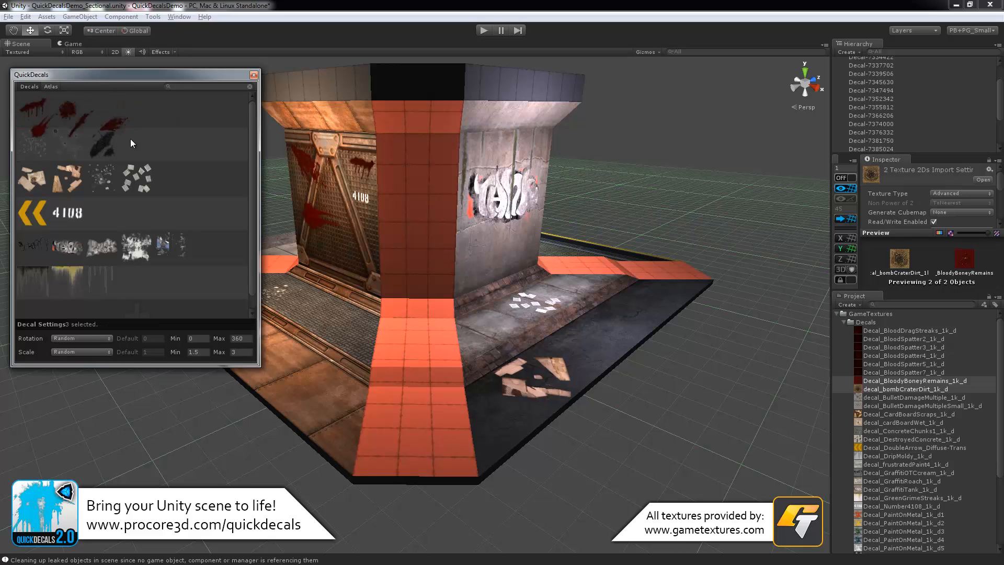
Group two dark streak decals, then clear the decal selection
{"action": "left_click", "coordinate": [171, 143]}
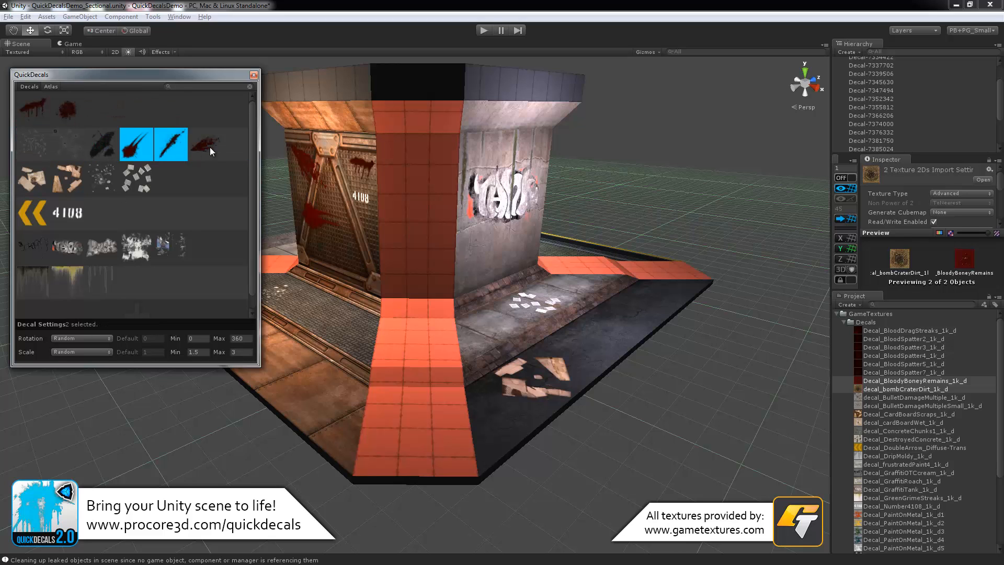
{"action": "left_click", "coordinate": [144, 182]}
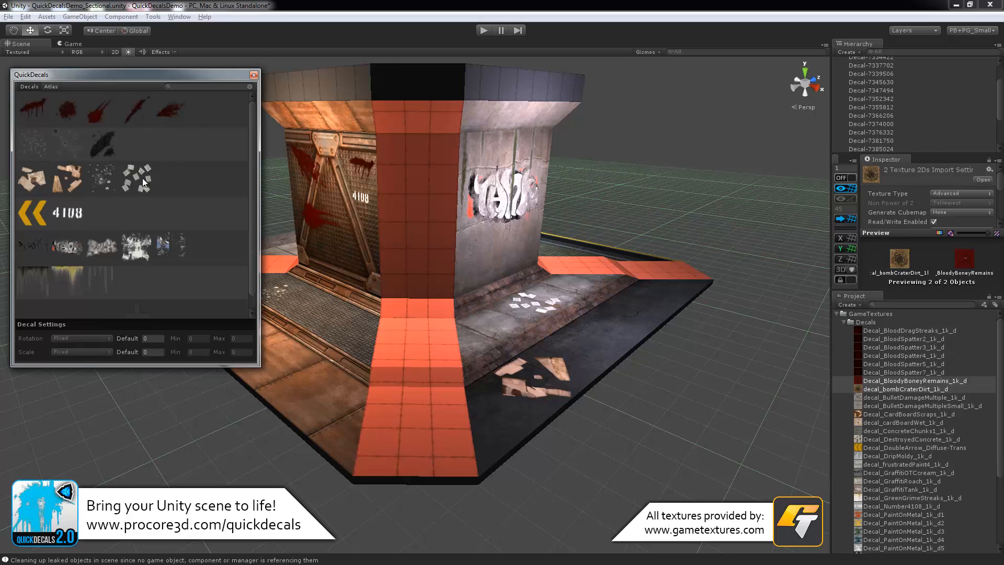
{"action": "scroll", "scroll_direction": "down", "scroll_amount": 3}
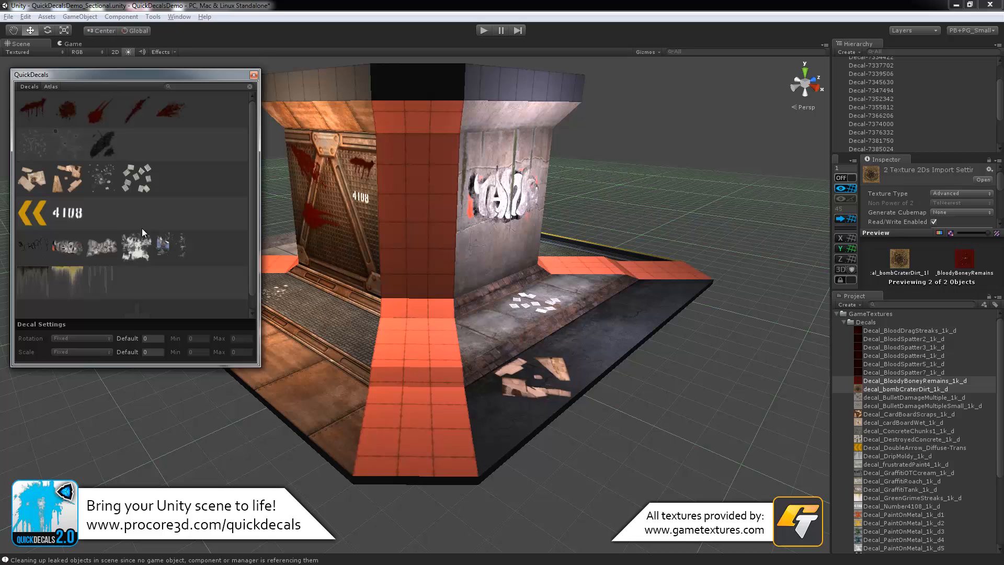
{"action": "mouse_move", "coordinate": [184, 204]}
{"action": "type", "text": "b"}
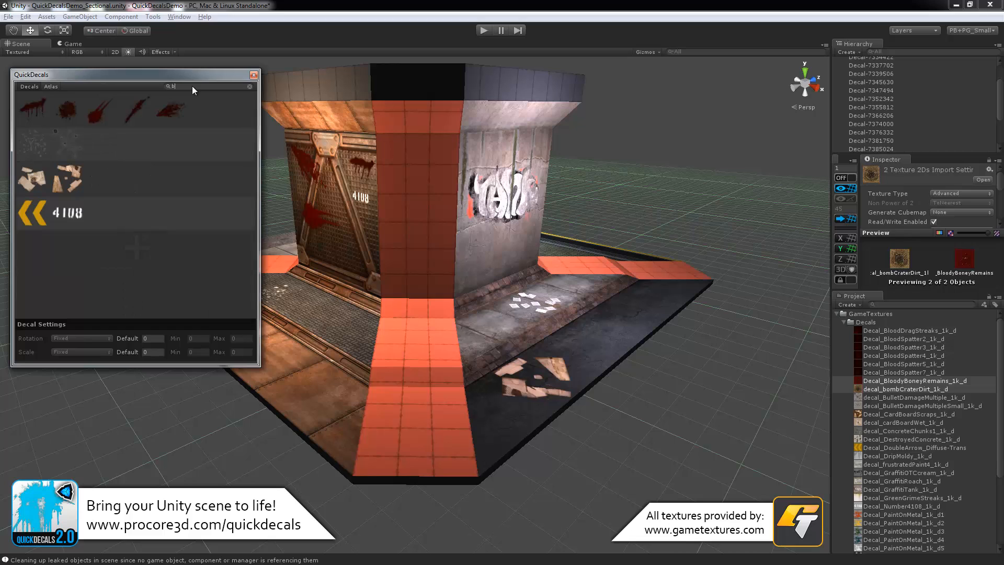
Filter the decal list by 'blood', then clear the filter and pick blood decals
{"action": "type", "text": "lood"}
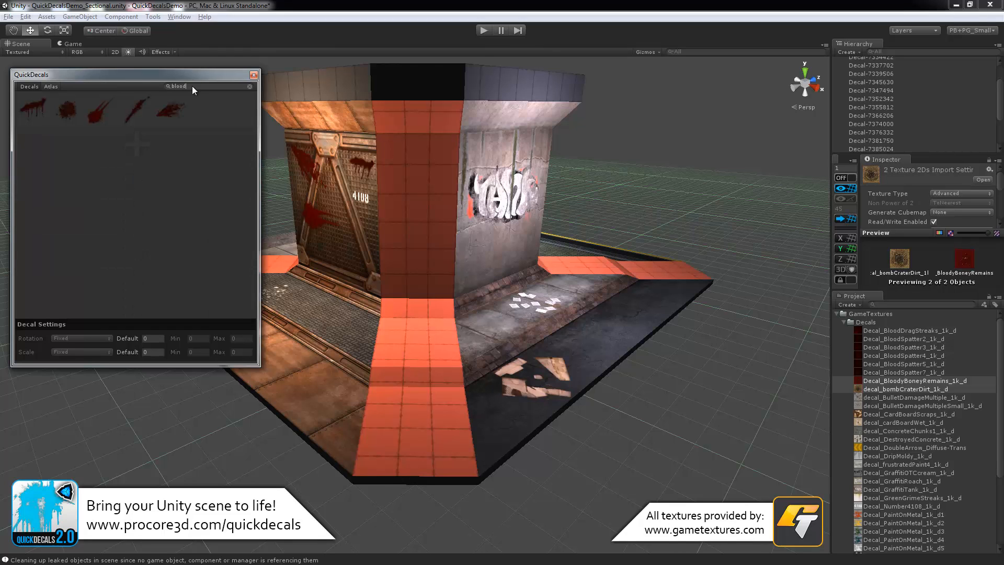
{"action": "left_click", "coordinate": [249, 87]}
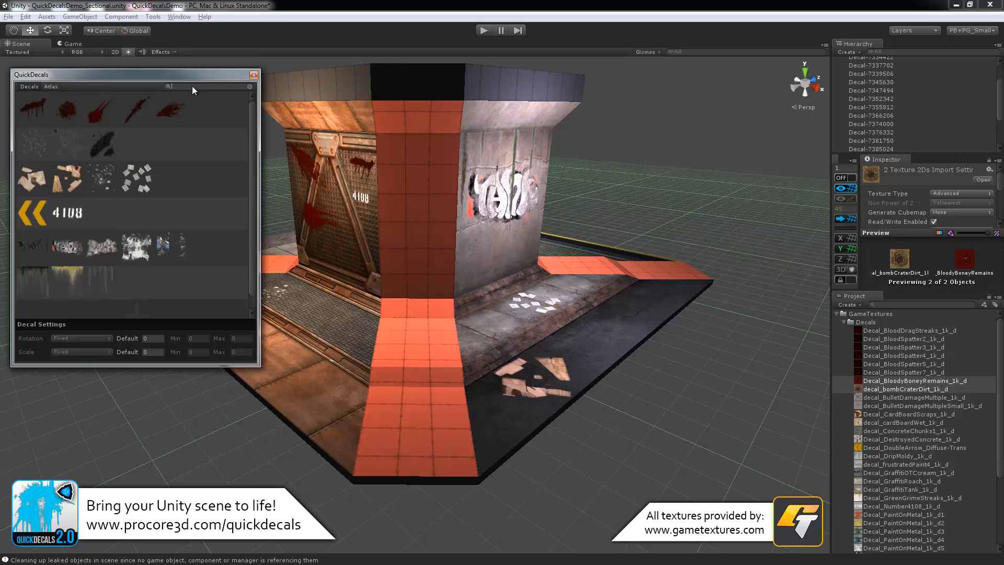
{"action": "mouse_move", "coordinate": [38, 114]}
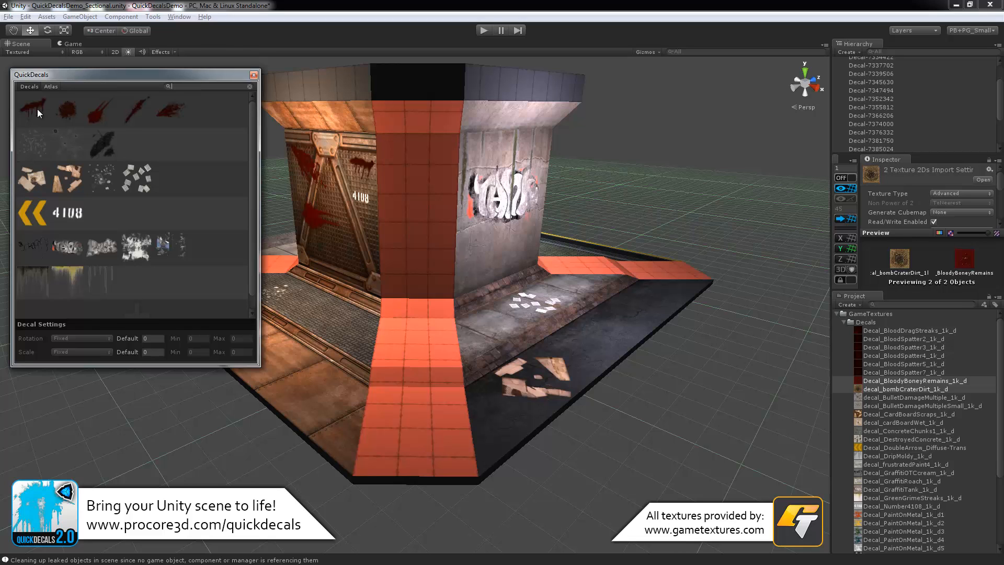
{"action": "left_click", "coordinate": [67, 109]}
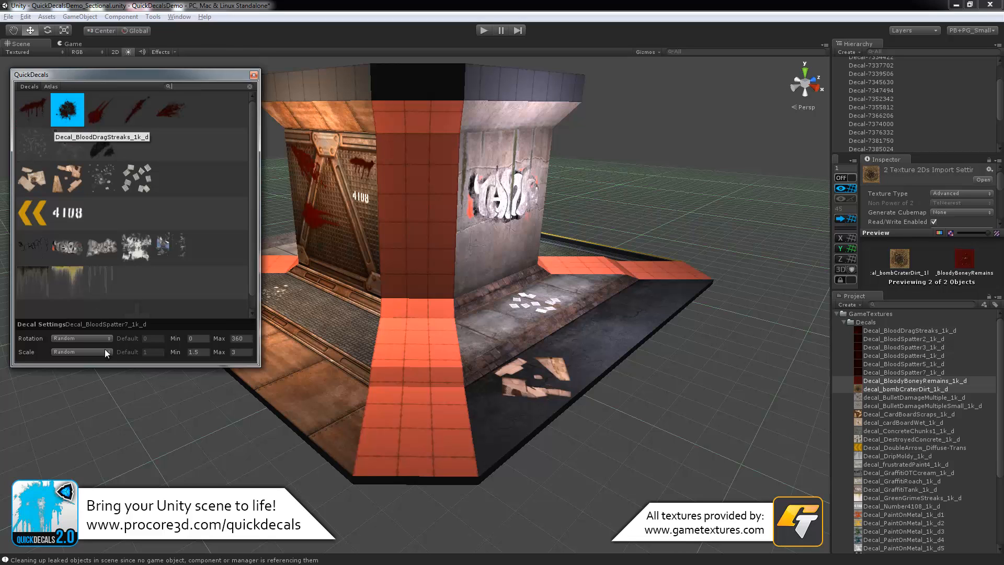
{"action": "left_click", "coordinate": [102, 110]}
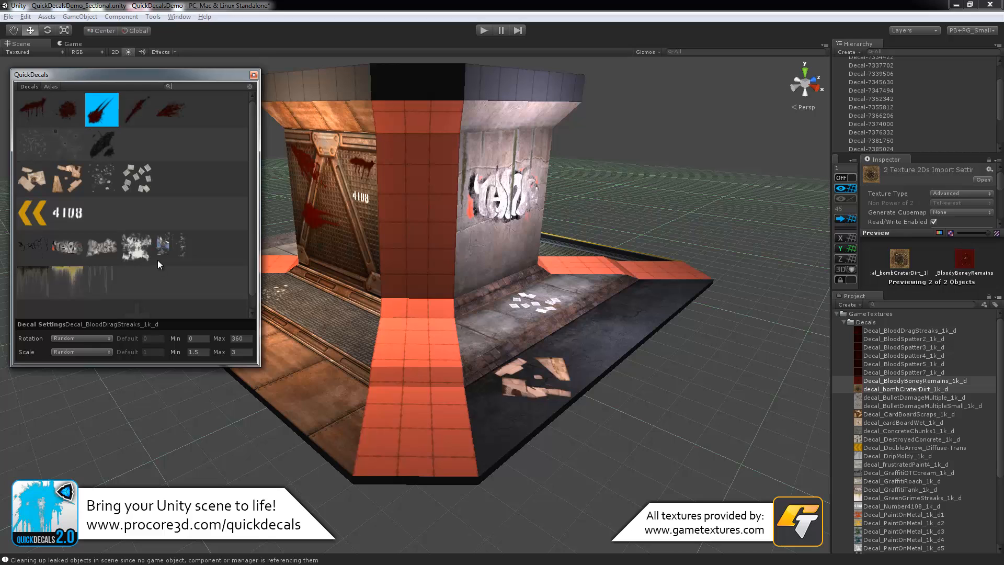
{"action": "mouse_move", "coordinate": [72, 346]}
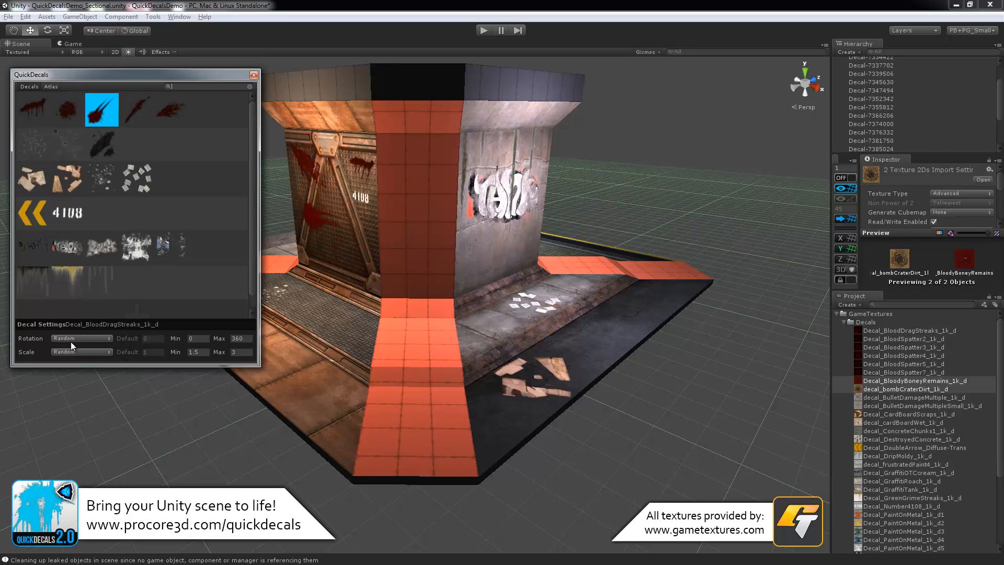
{"action": "mouse_move", "coordinate": [162, 172]}
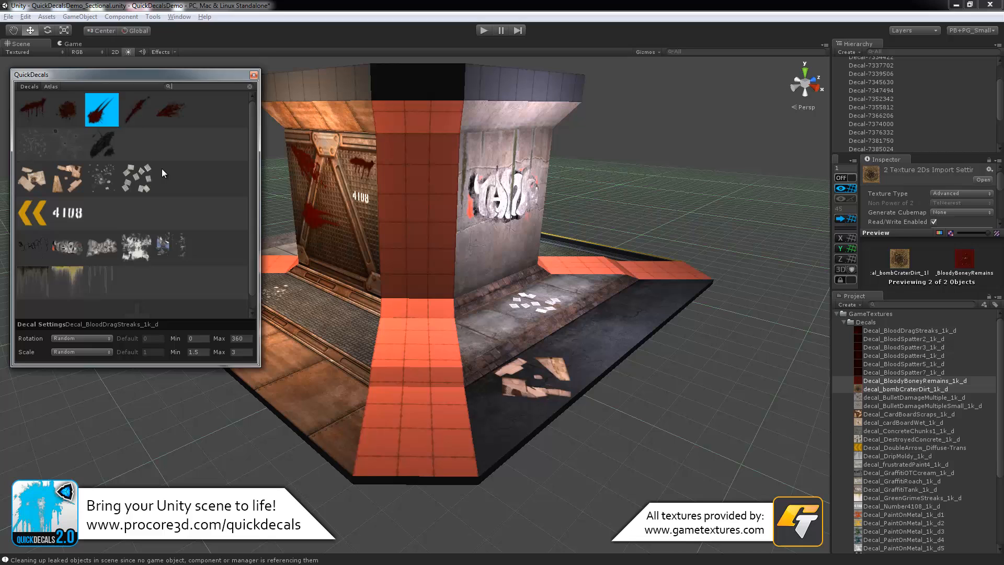
Select the first three blood decals with random scale, then compare the double arrow's fixed settings
{"action": "left_click", "coordinate": [33, 109]}
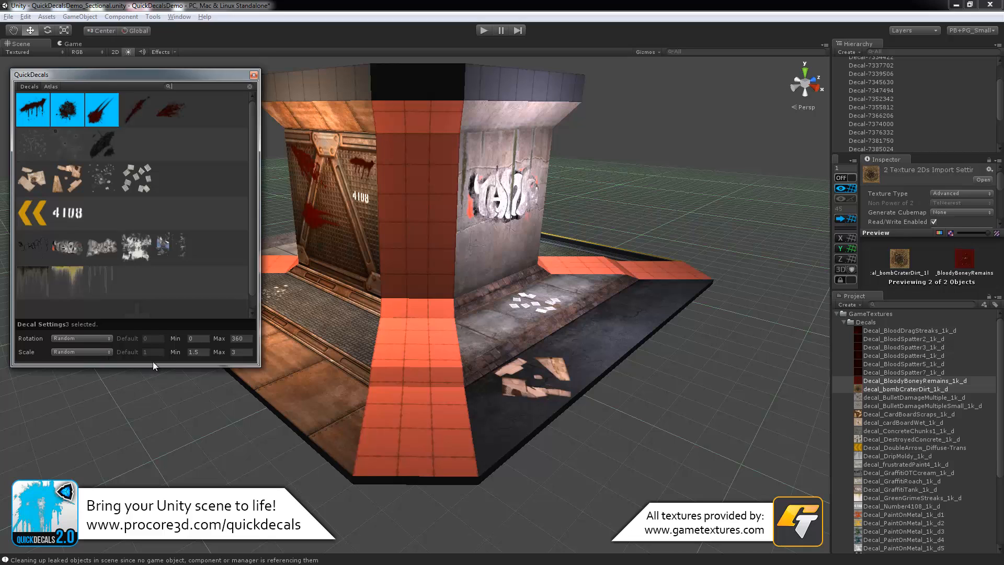
{"action": "mouse_move", "coordinate": [97, 343]}
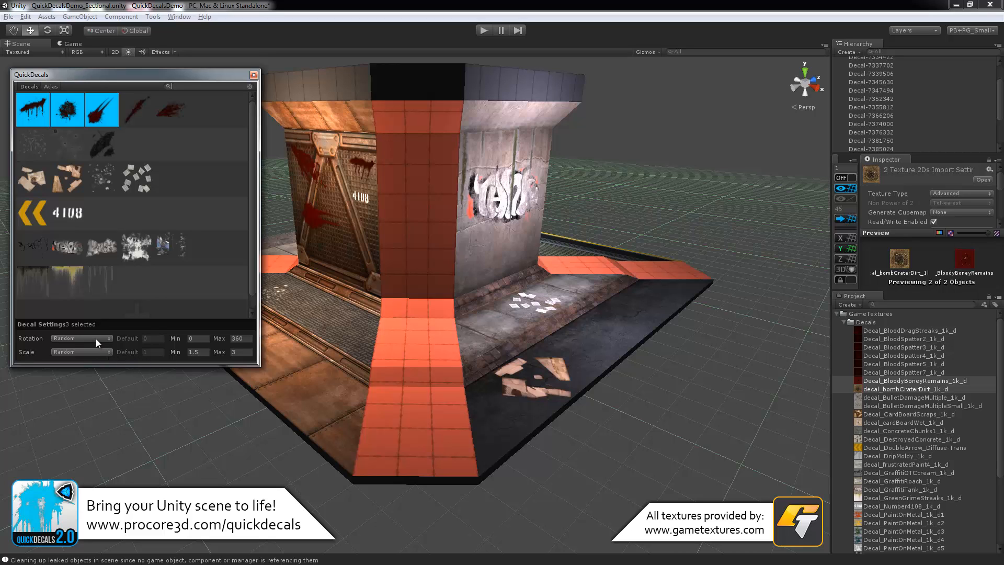
{"action": "left_click", "coordinate": [82, 352]}
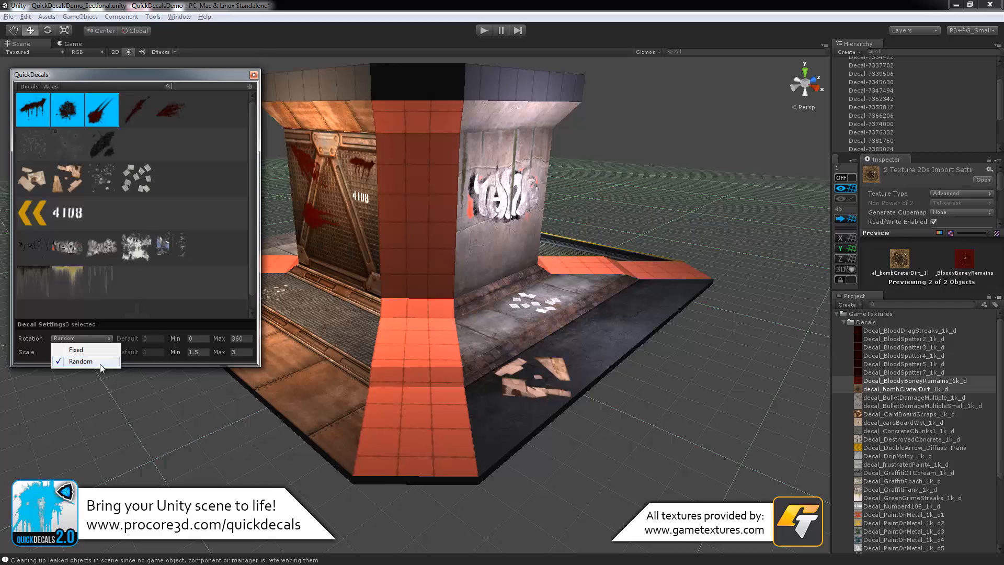
{"action": "mouse_move", "coordinate": [194, 73]}
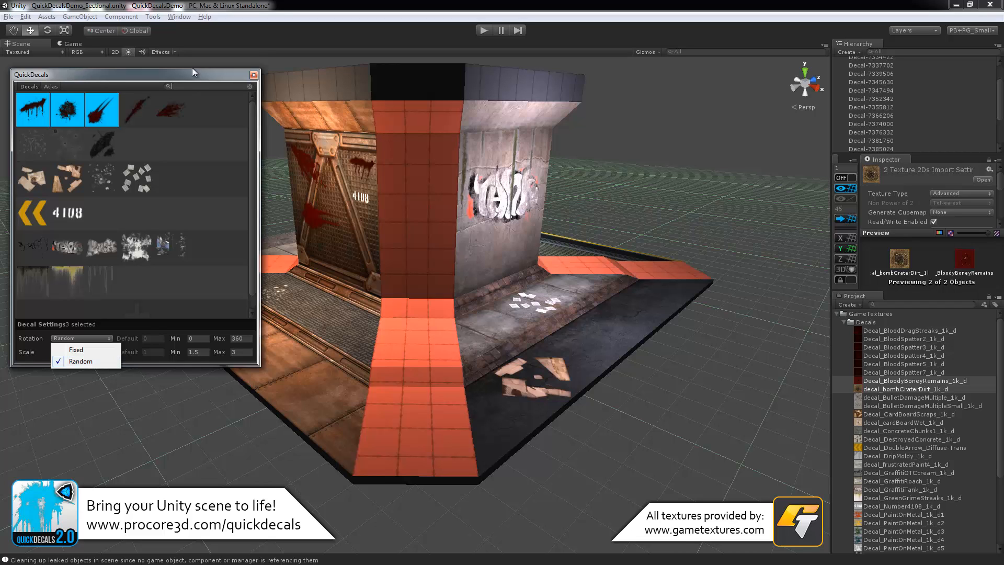
{"action": "mouse_move", "coordinate": [80, 361]}
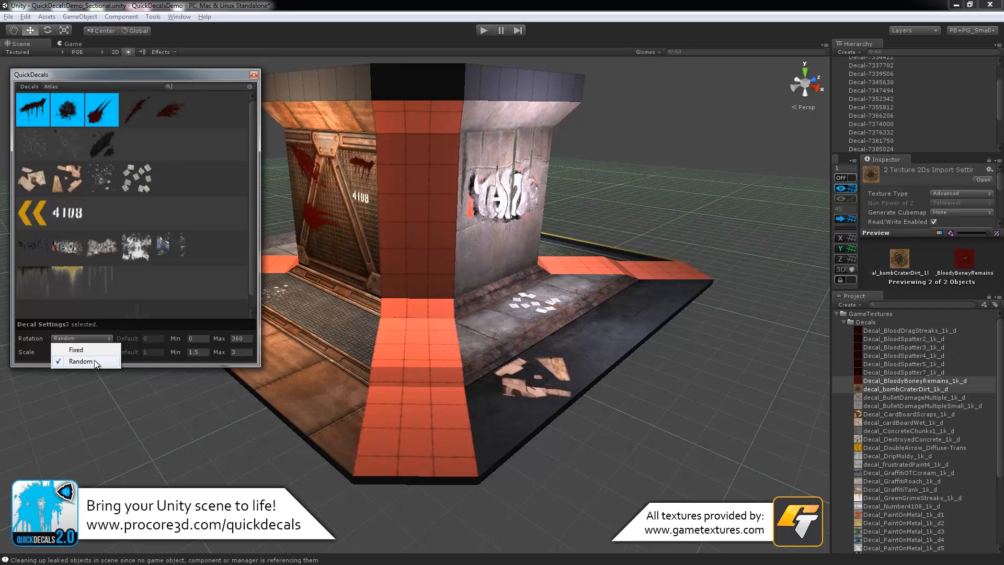
{"action": "mouse_move", "coordinate": [93, 365]}
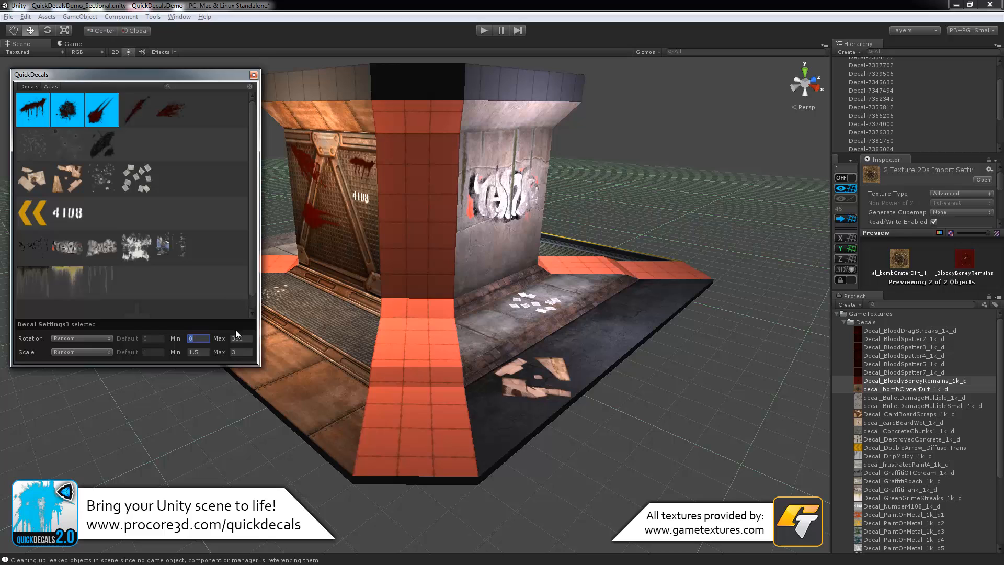
{"action": "left_click", "coordinate": [33, 214]}
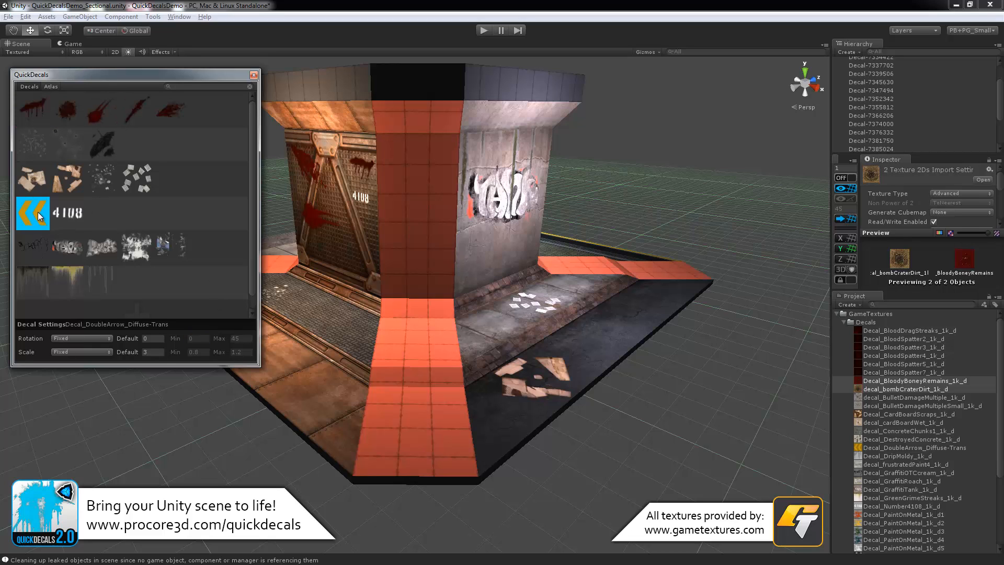
{"action": "mouse_move", "coordinate": [93, 339]}
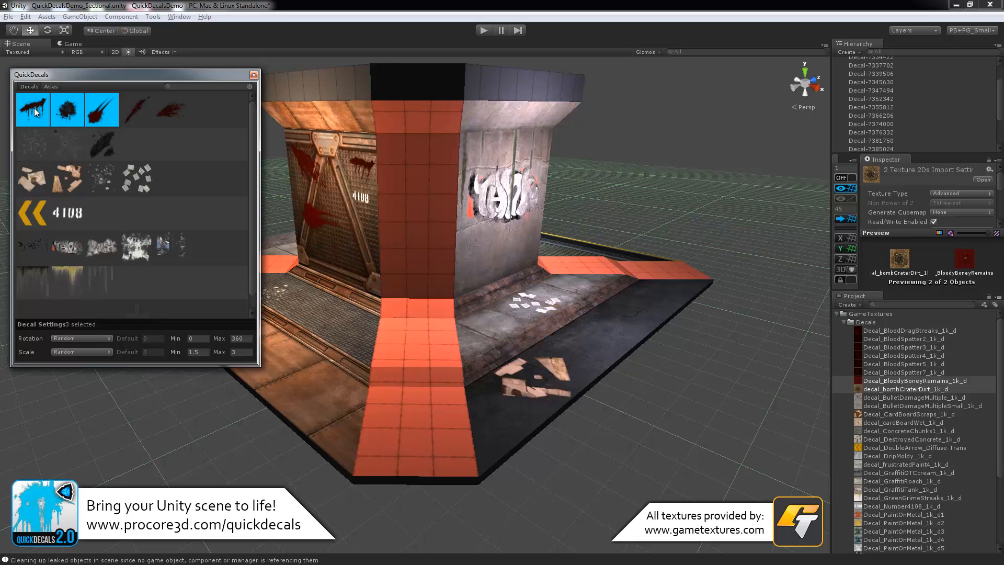
{"action": "mouse_move", "coordinate": [96, 355]}
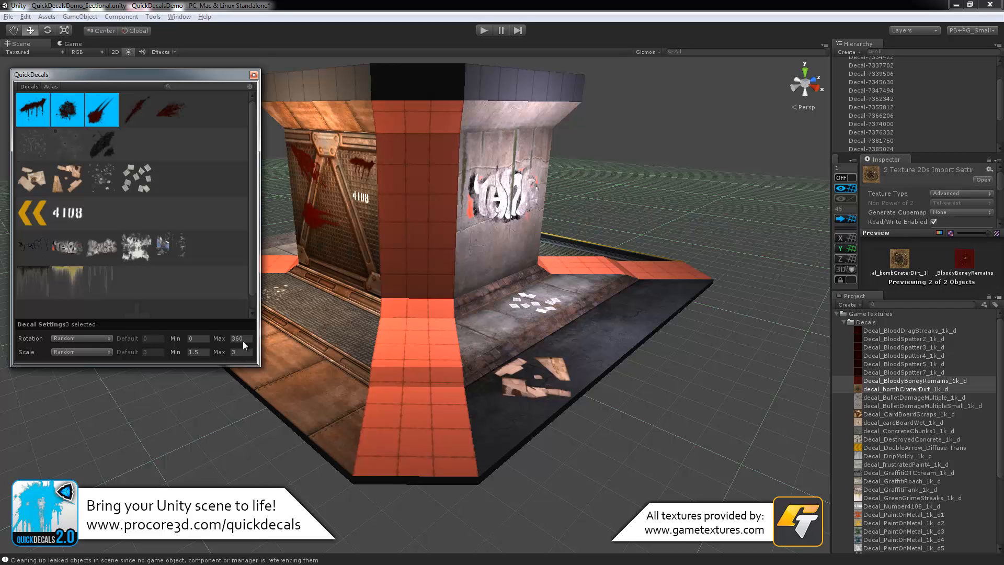
{"action": "mouse_move", "coordinate": [444, 253]}
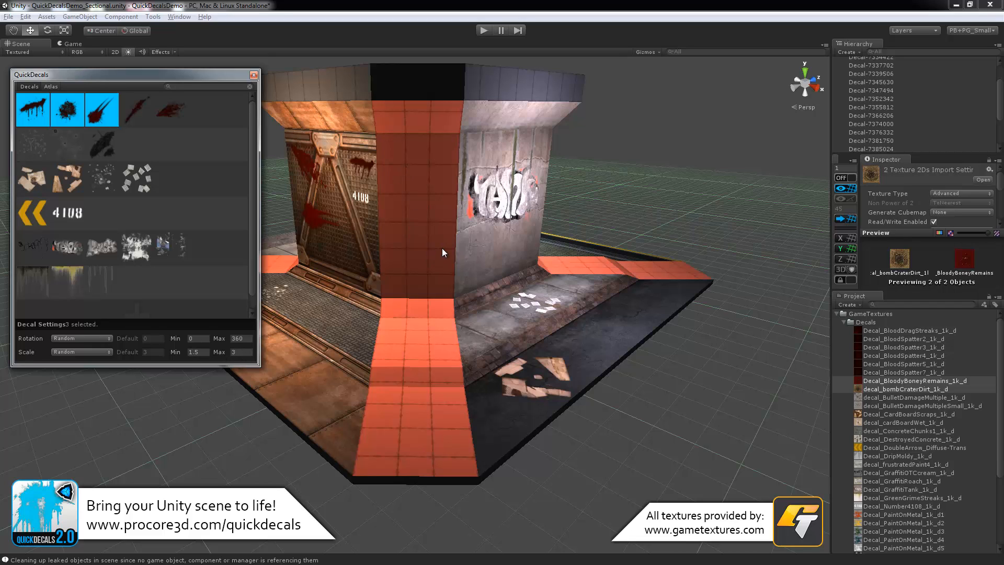
{"action": "mouse_move", "coordinate": [136, 137]}
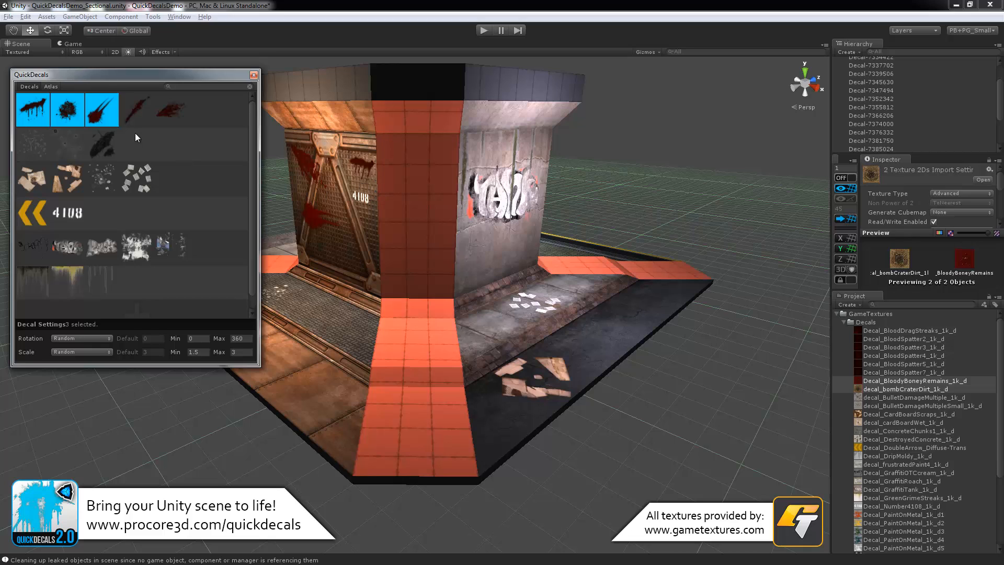
{"action": "left_click", "coordinate": [136, 109]}
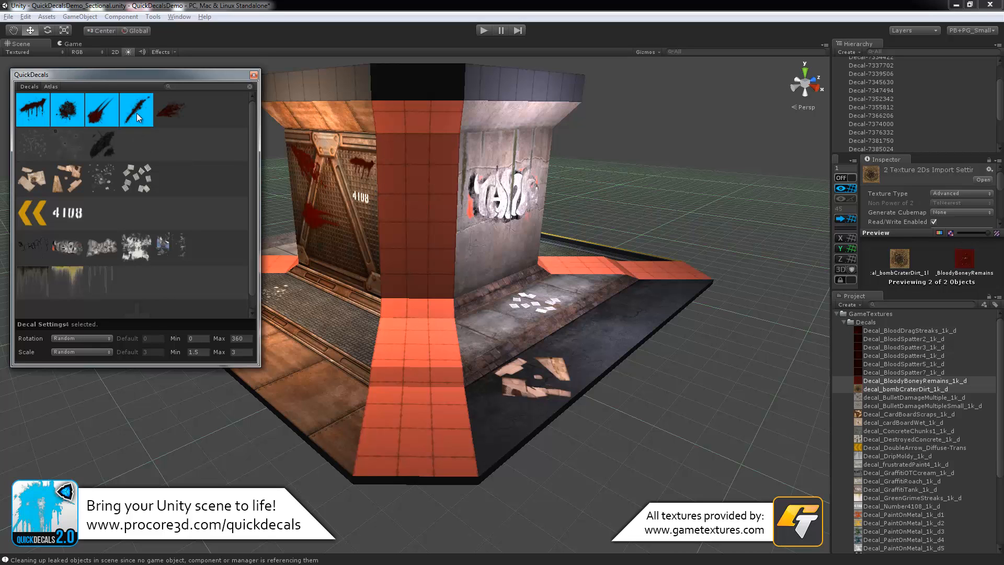
{"action": "left_click", "coordinate": [169, 109]}
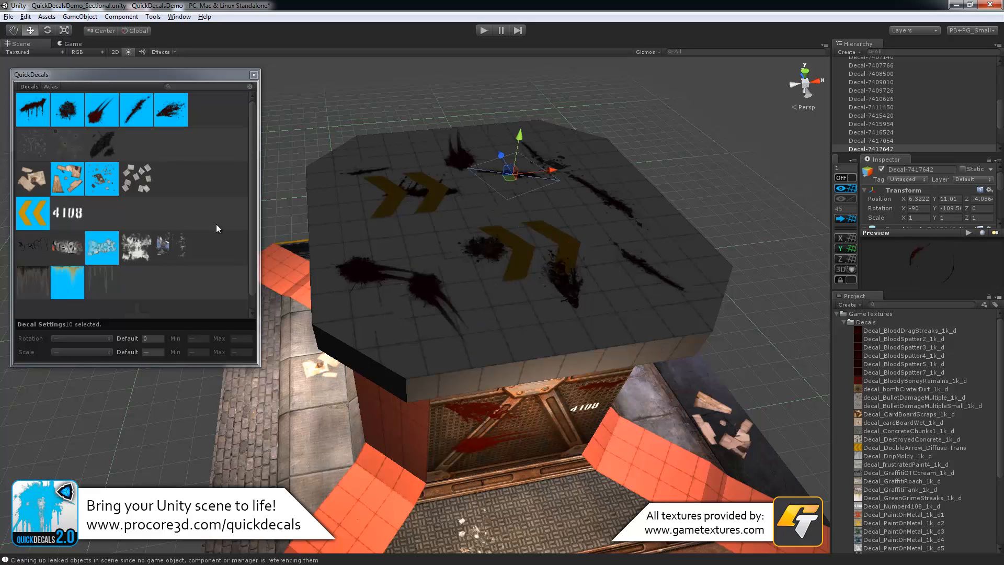
{"action": "mouse_move", "coordinate": [927, 148]}
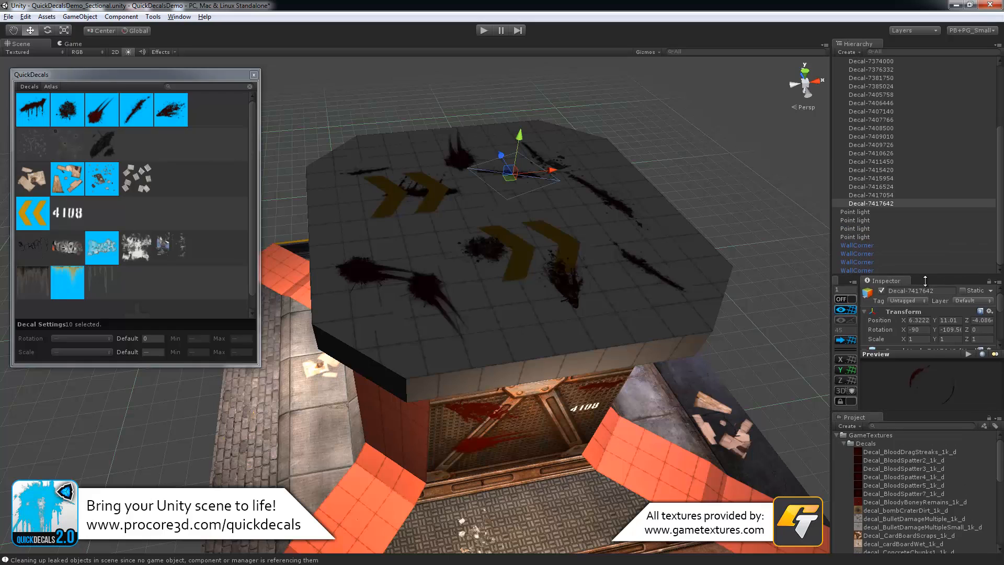
{"action": "scroll", "scroll_direction": "up", "scroll_amount": 3}
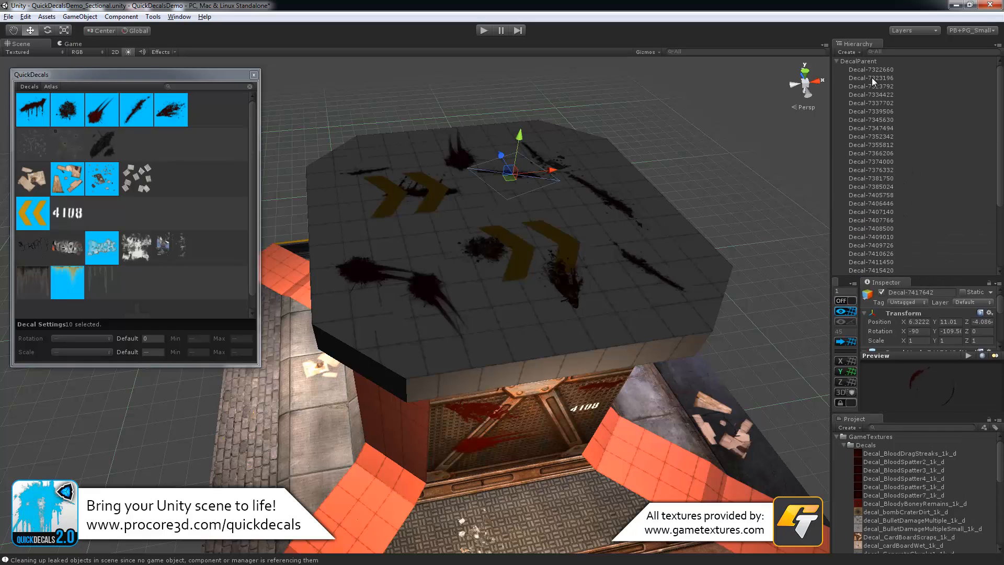
{"action": "mouse_move", "coordinate": [903, 185]}
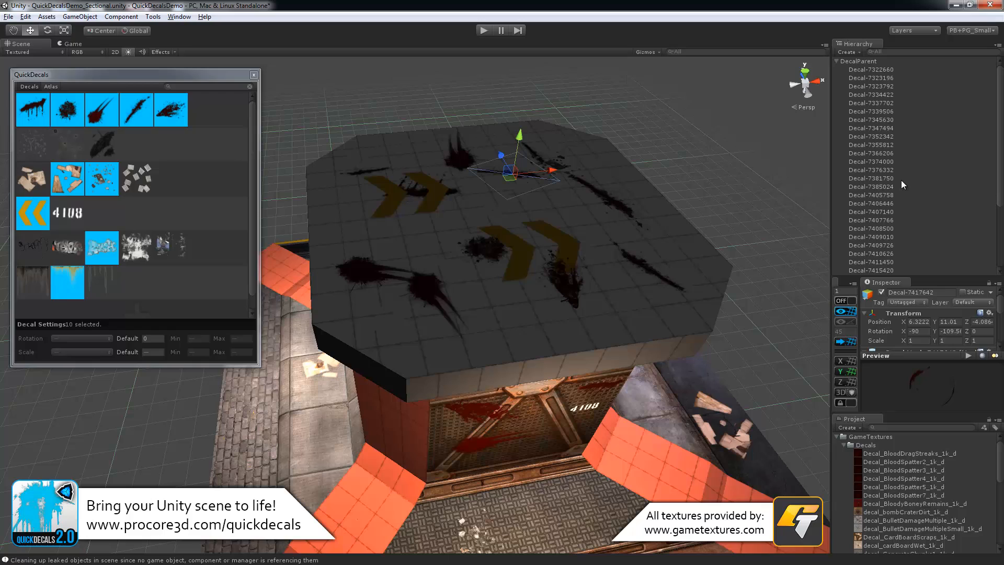
{"action": "scroll", "scroll_direction": "down", "scroll_amount": 3}
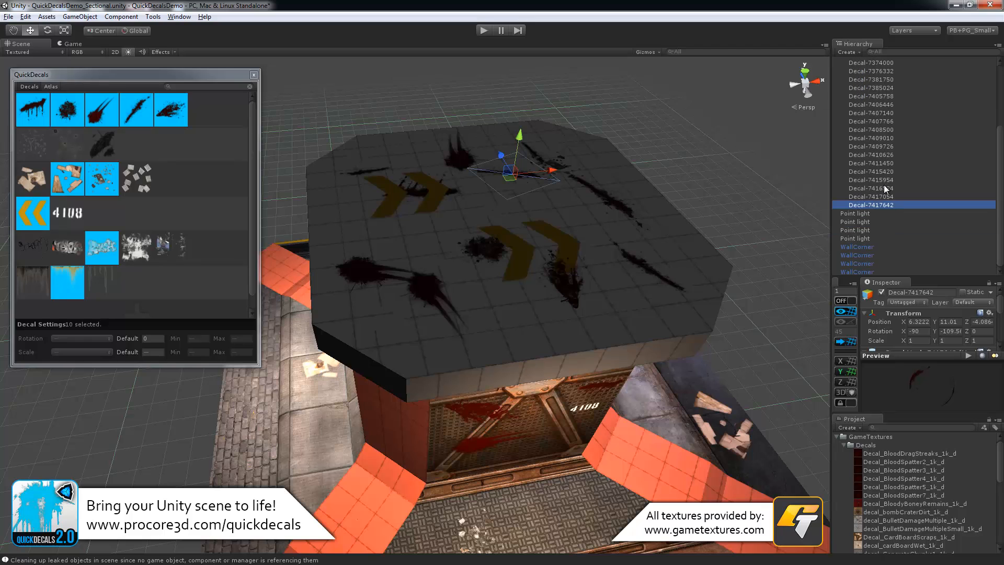
{"action": "scroll", "scroll_direction": "up", "scroll_amount": 3}
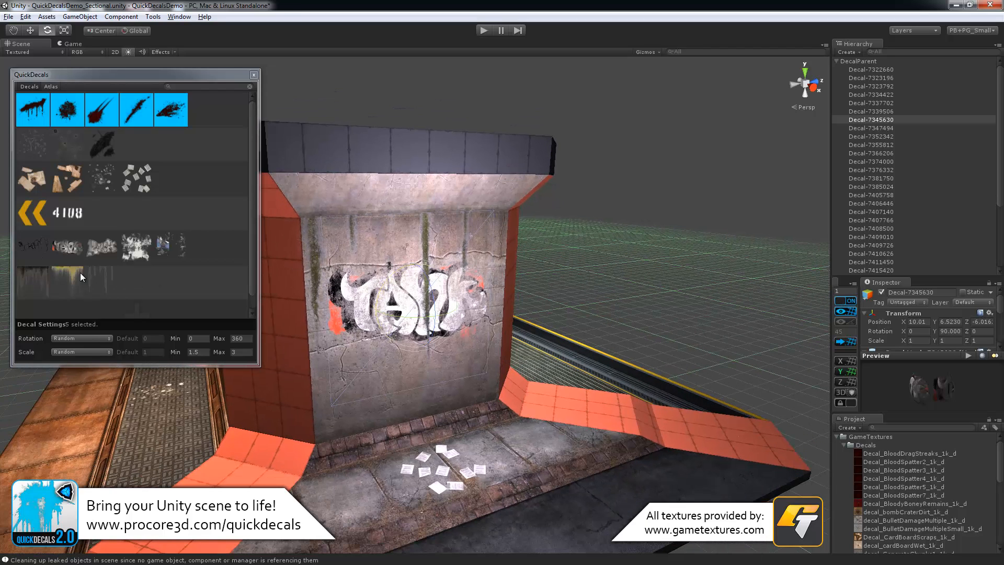
Choose the WetStreakyDrips decal with fixed rotation and scale
{"action": "left_click", "coordinate": [33, 282]}
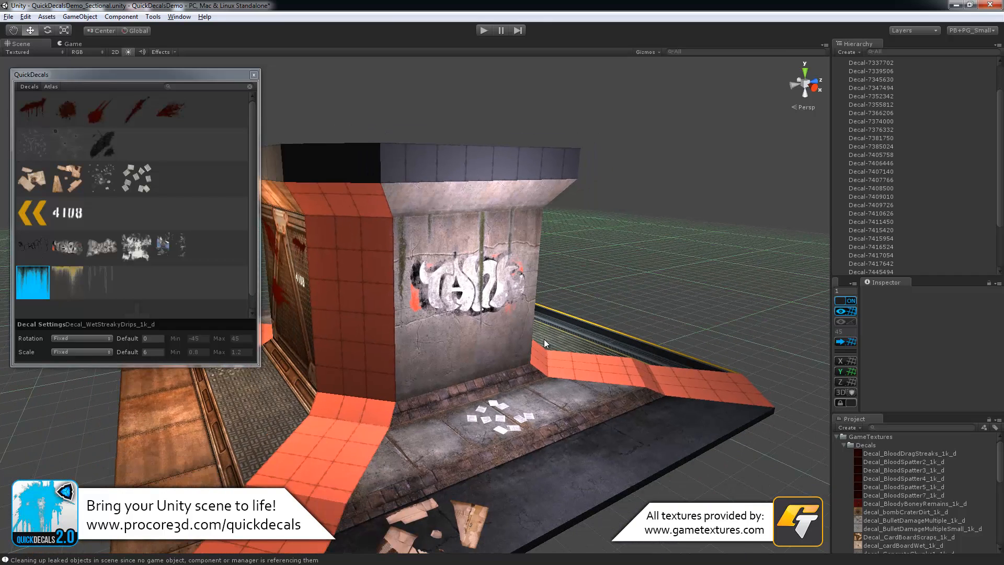
{"action": "mouse_move", "coordinate": [55, 90]}
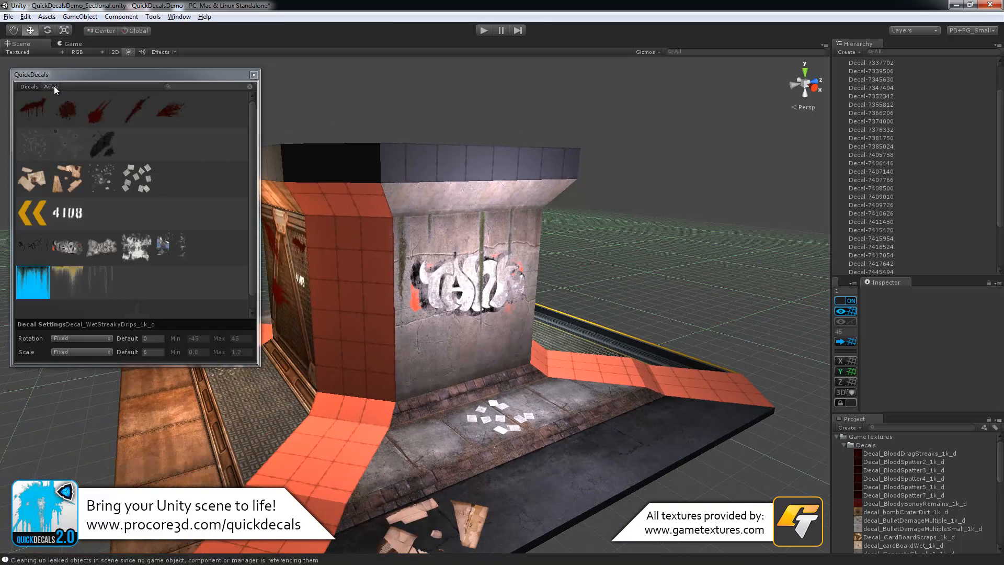
Switch QuickDecals to the atlas view and select the atlas Name field text for replacement
{"action": "left_click", "coordinate": [50, 87]}
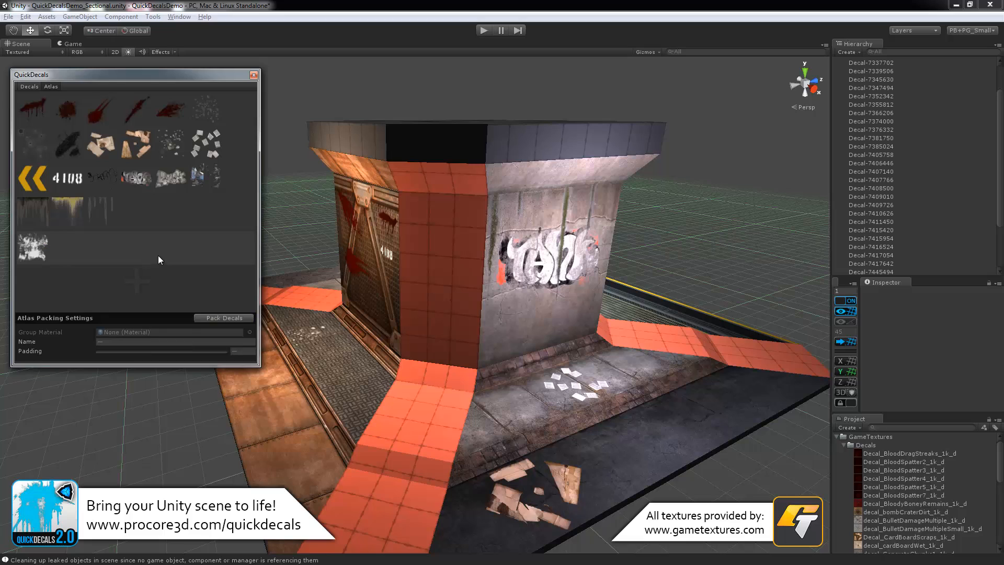
{"action": "mouse_move", "coordinate": [70, 216]}
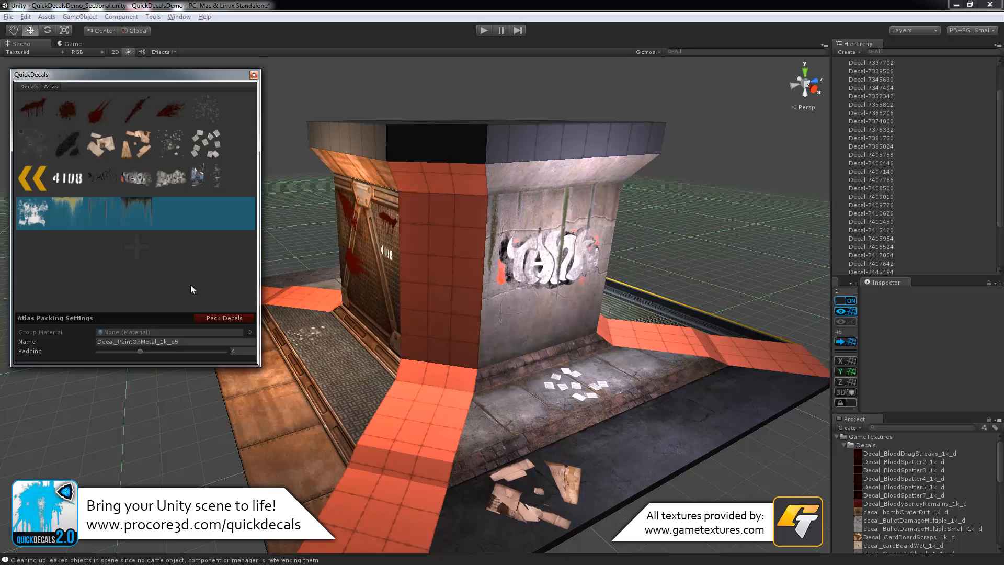
{"action": "mouse_move", "coordinate": [169, 166]}
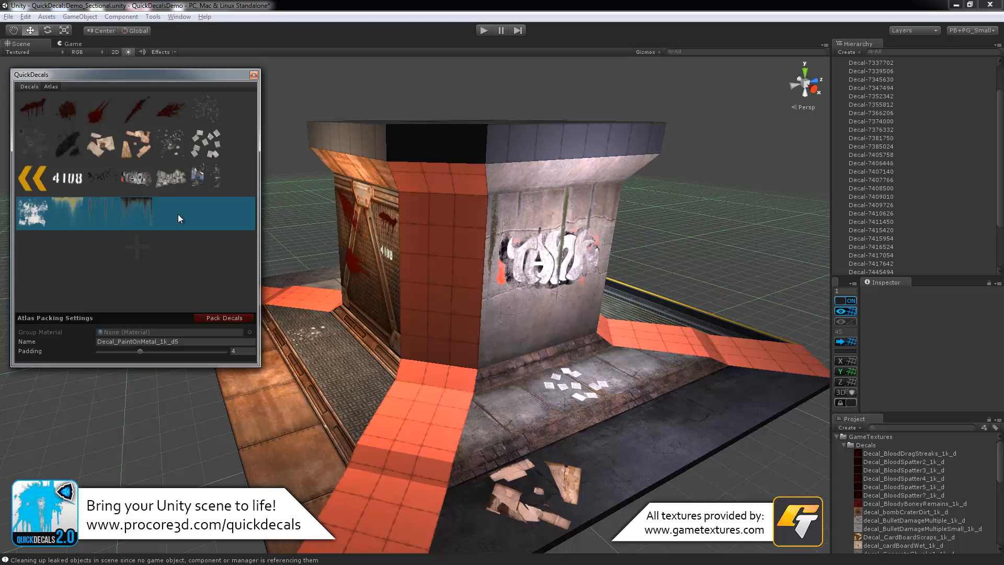
{"action": "mouse_move", "coordinate": [257, 242]}
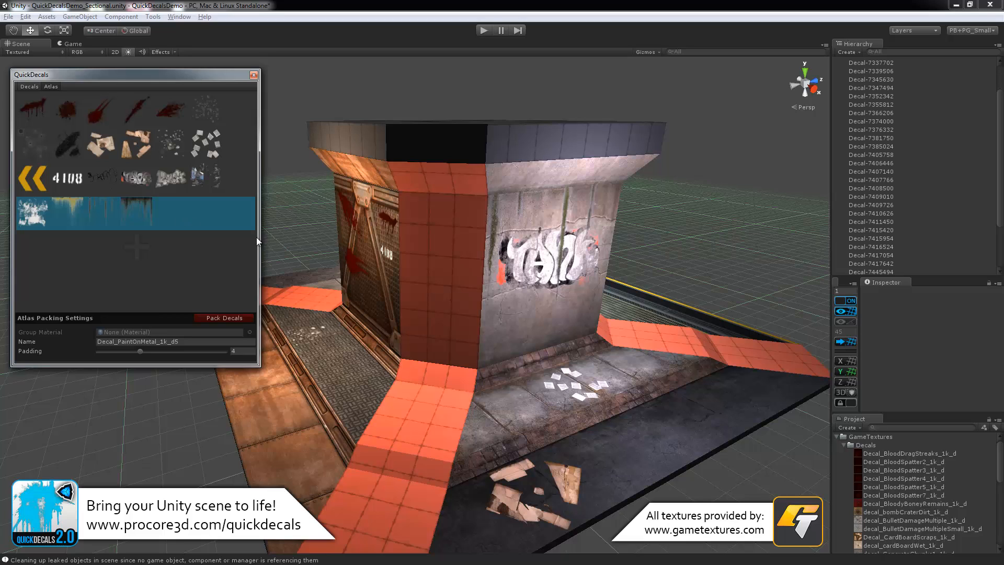
{"action": "left_click", "coordinate": [173, 341]}
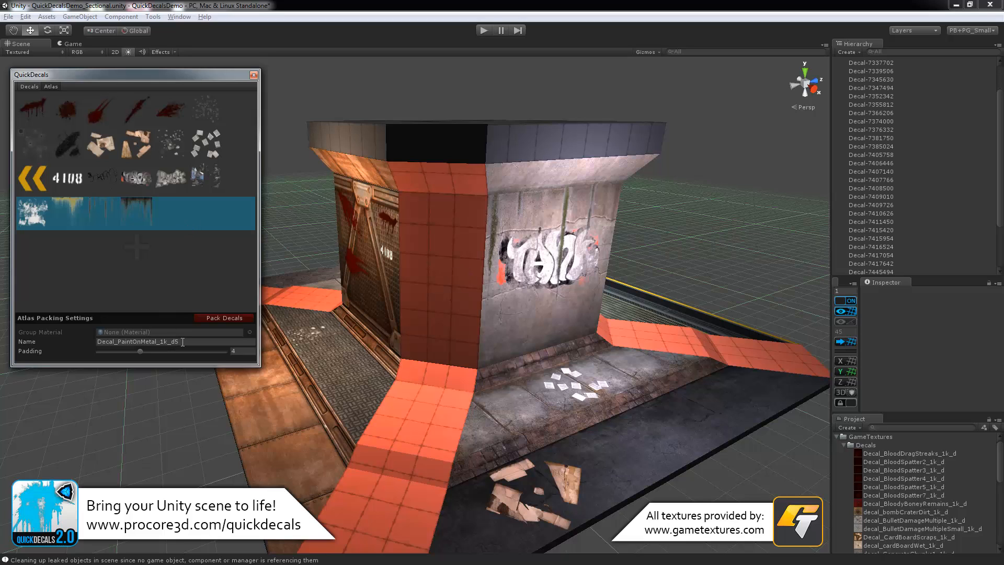
{"action": "triple_click", "coordinate": [173, 341]}
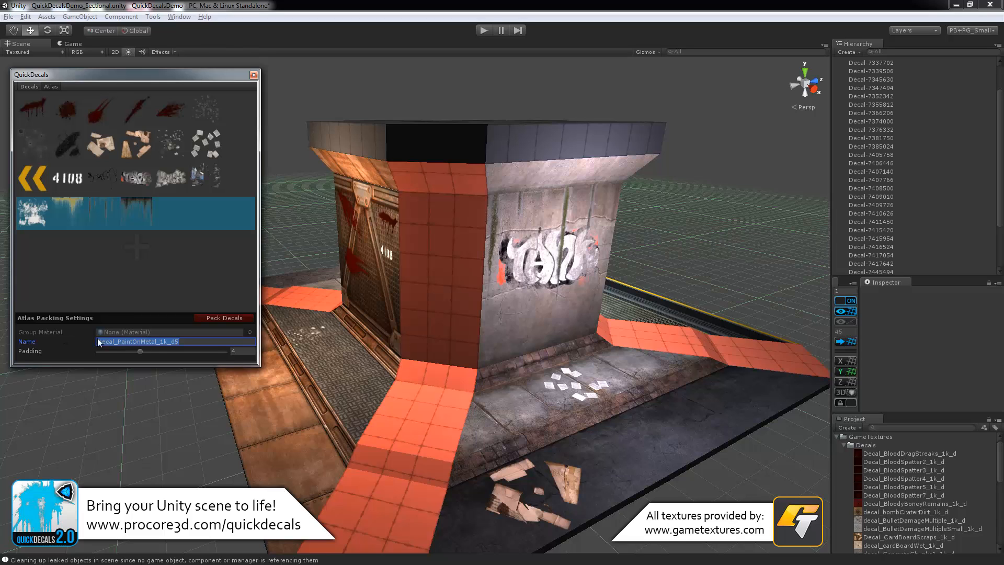
{"action": "left_click", "coordinate": [172, 341]}
{"action": "type", "text": "Decals_BloodSplats"}
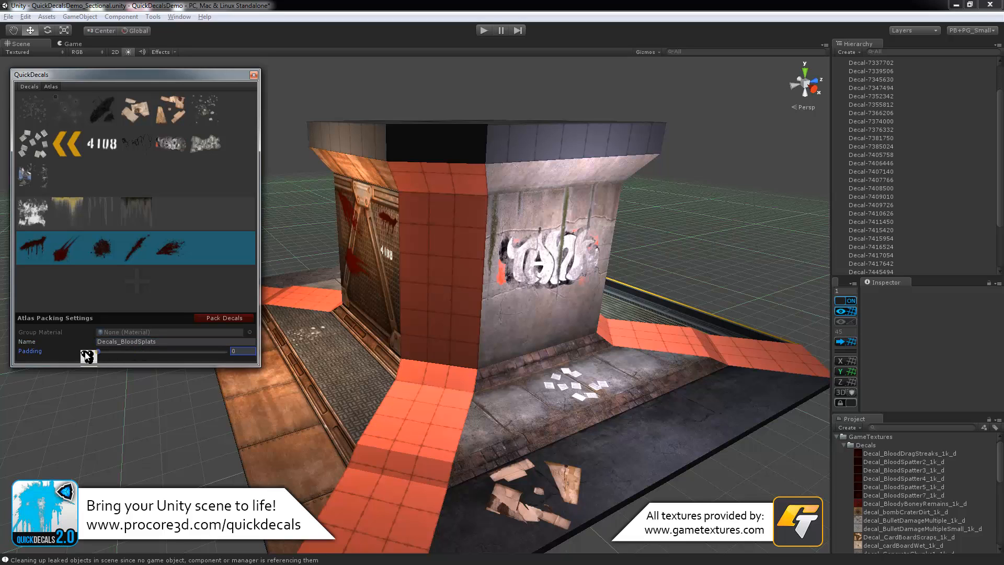
Set atlas padding to 0 and pack the five blood splat decals into the sheet
{"action": "left_click", "coordinate": [224, 318]}
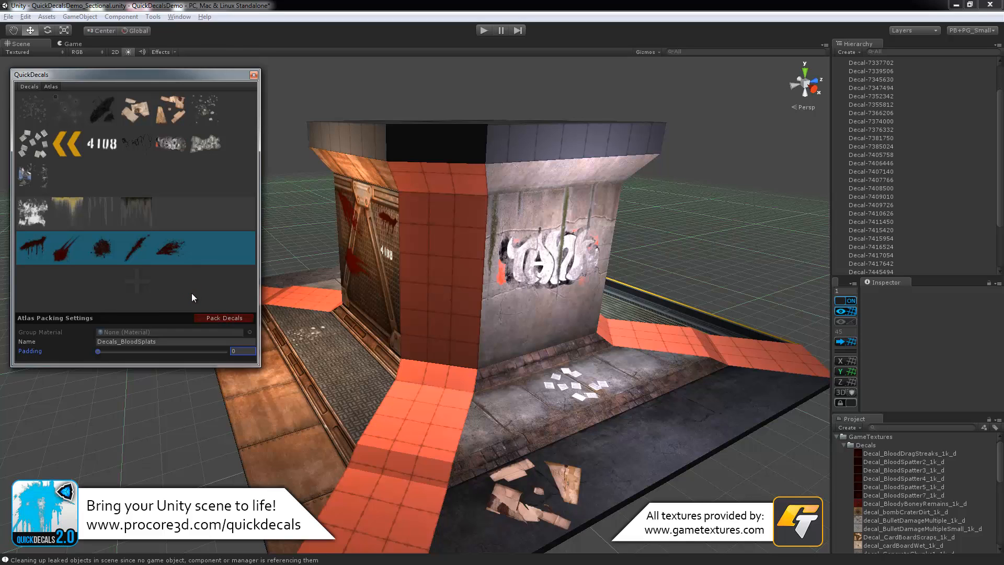
{"action": "left_click", "coordinate": [224, 318]}
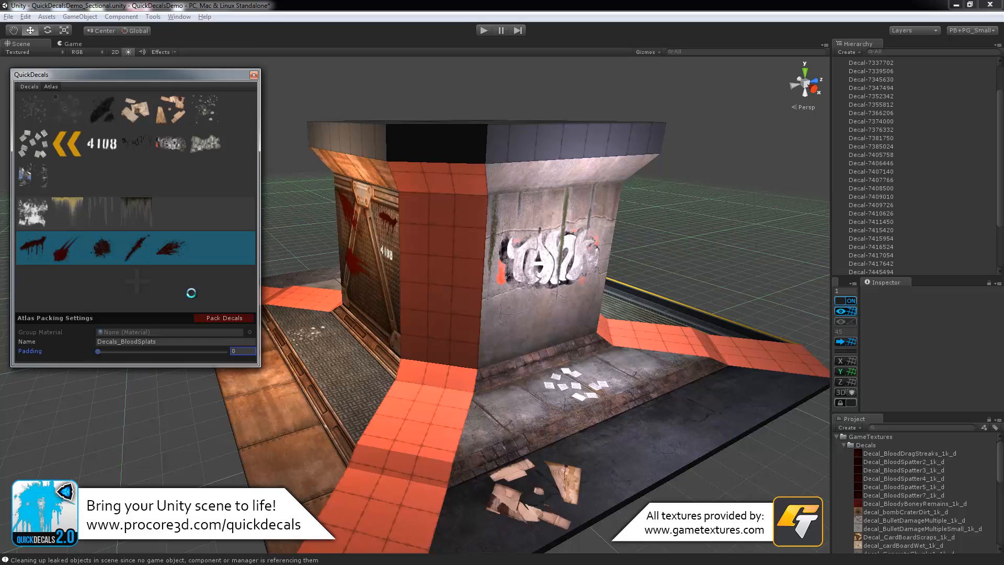
{"action": "left_click", "coordinate": [224, 318]}
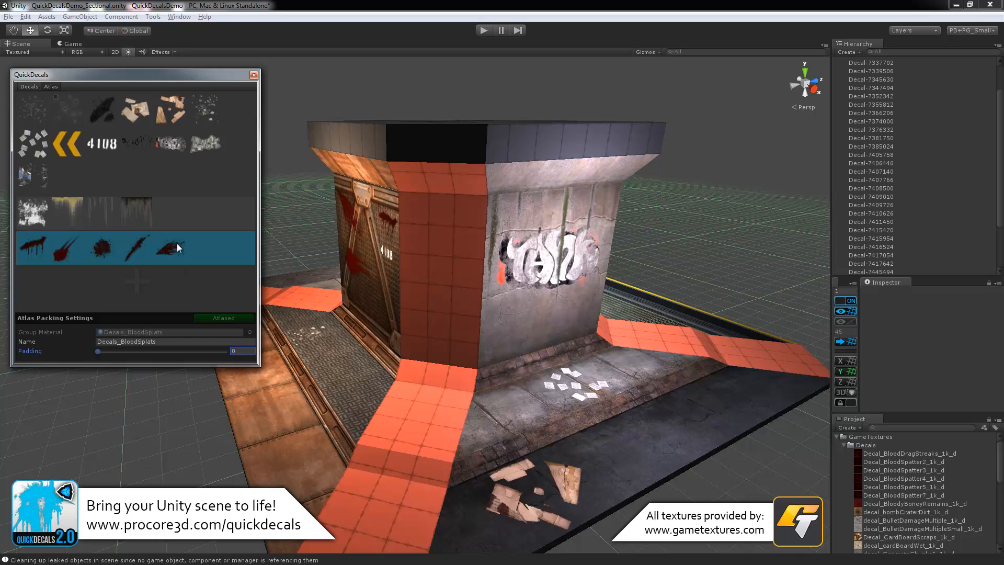
{"action": "mouse_move", "coordinate": [177, 212]}
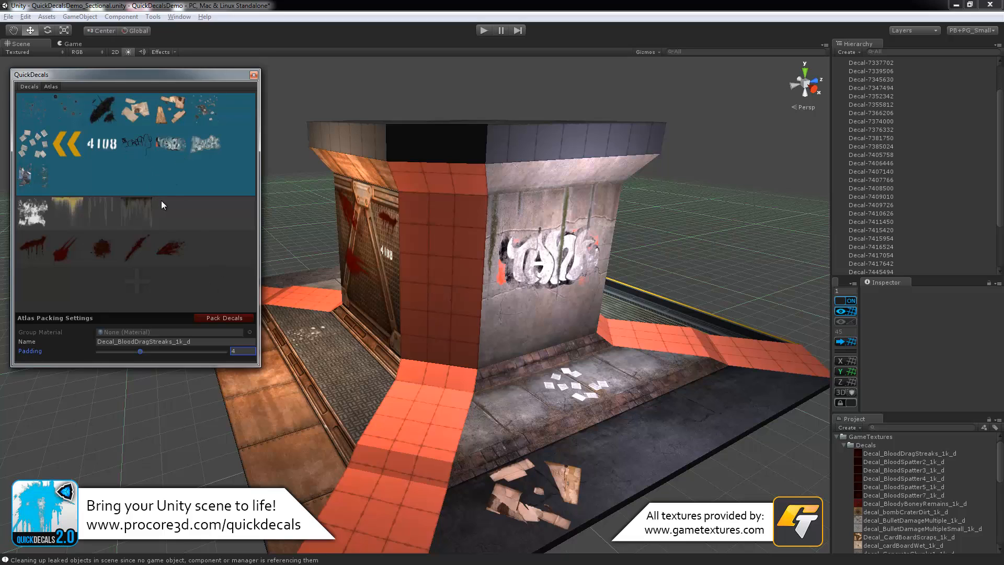
{"action": "mouse_move", "coordinate": [233, 324]}
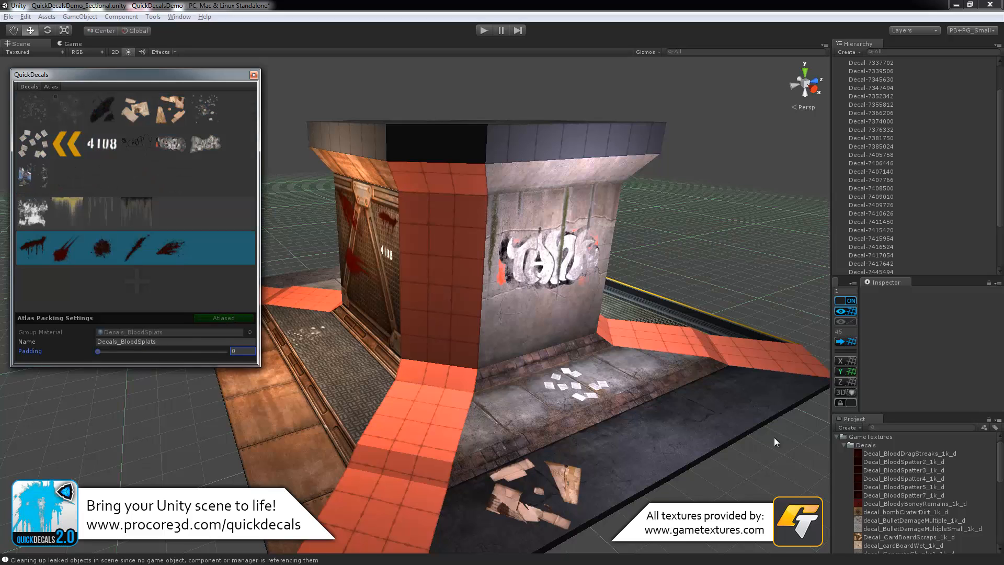
Browse ProCore > QuickDecals > DecalSheets and select Decals_BloodSplats to preview its 1024x512 texture
{"action": "left_click", "coordinate": [837, 438]}
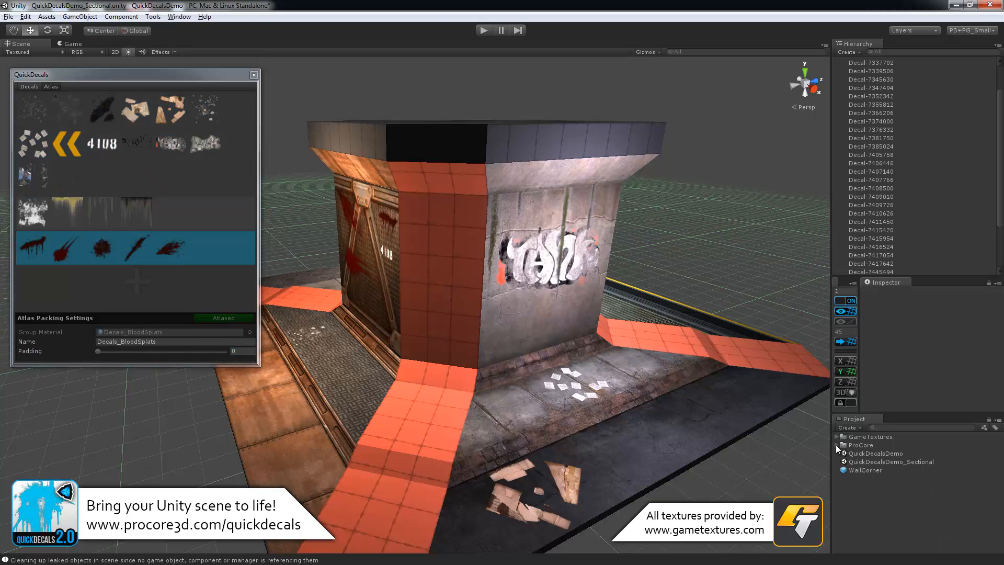
{"action": "left_click", "coordinate": [837, 445]}
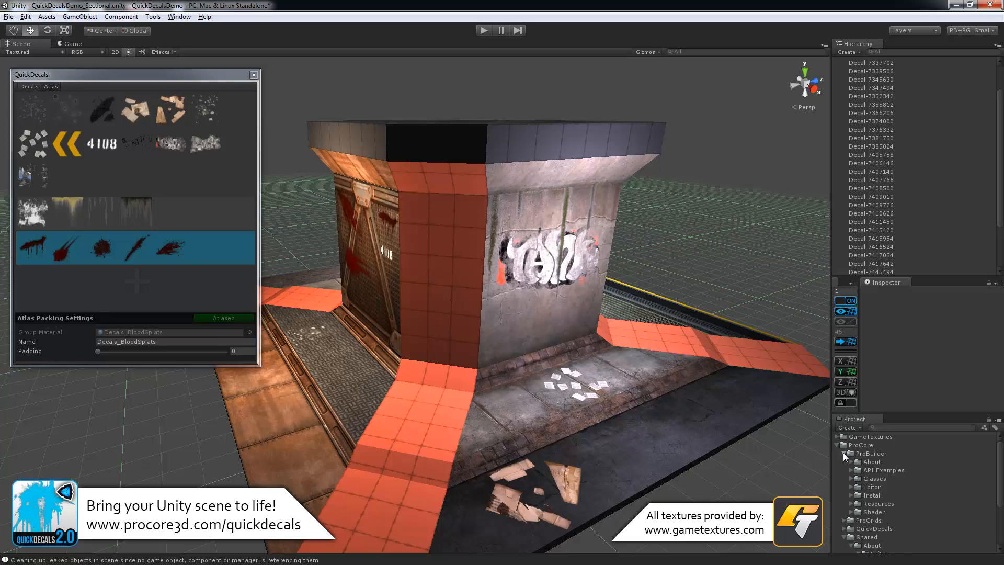
{"action": "left_click", "coordinate": [846, 453]}
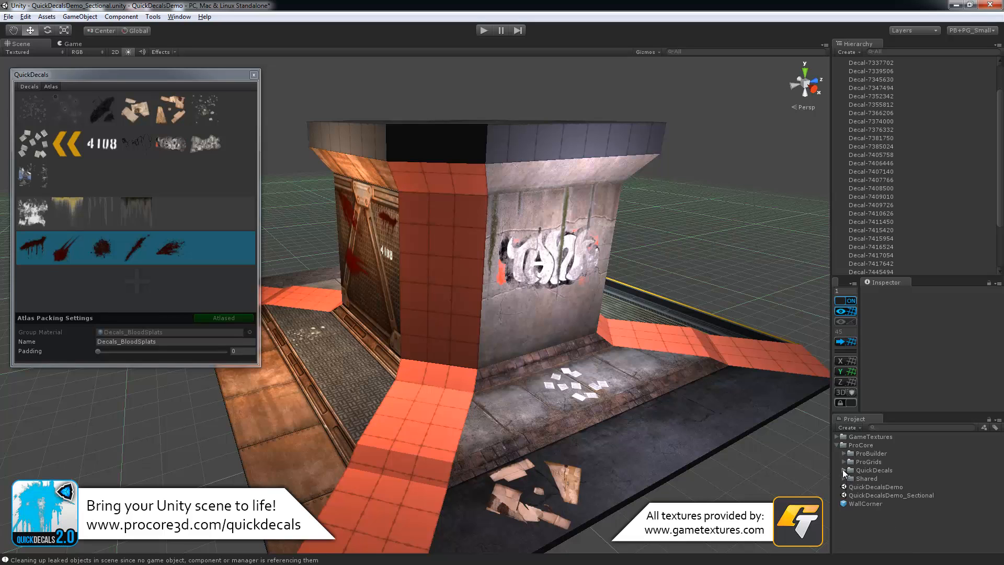
{"action": "left_click", "coordinate": [846, 469]}
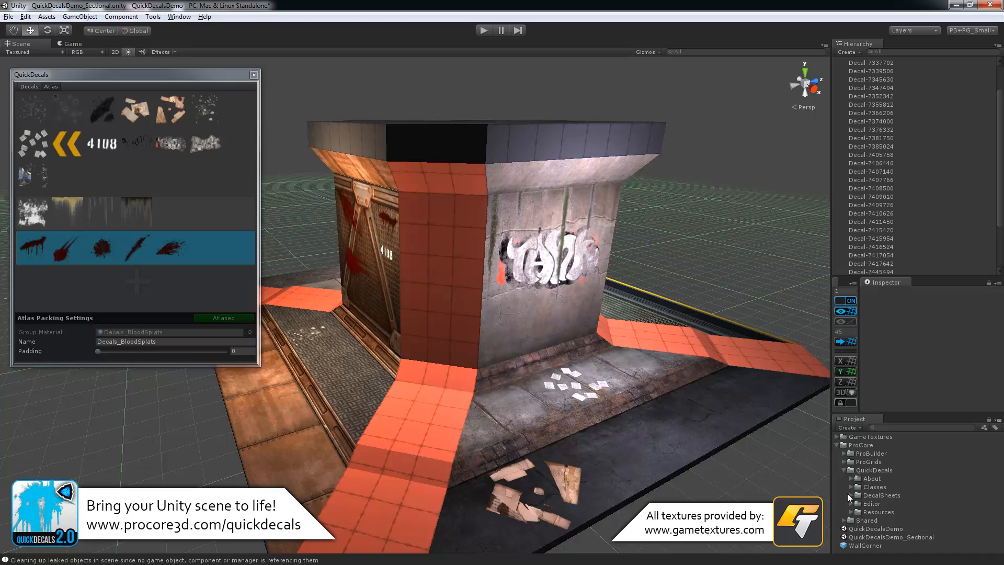
{"action": "left_click", "coordinate": [855, 482]}
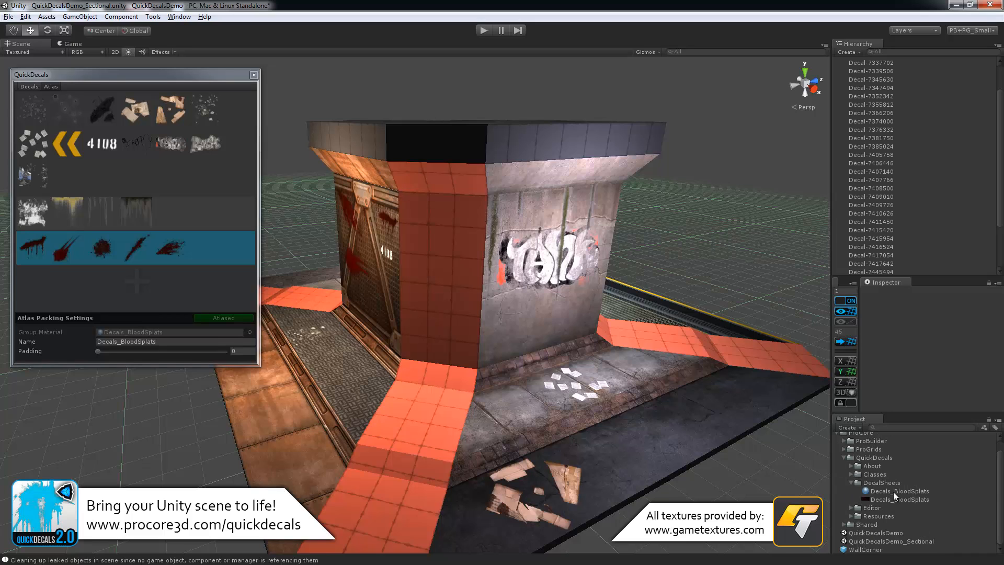
{"action": "left_click", "coordinate": [897, 499]}
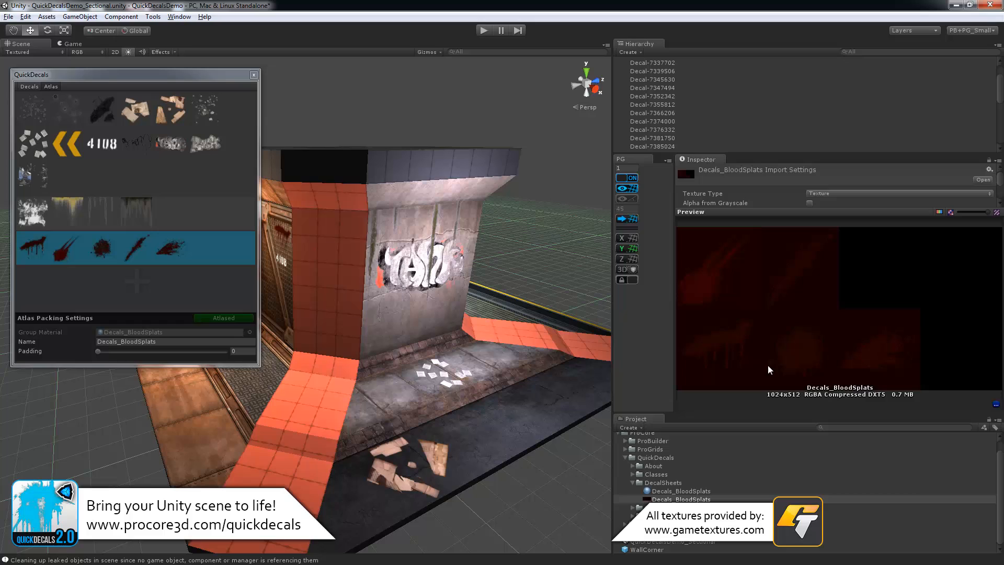
{"action": "mouse_move", "coordinate": [823, 320]}
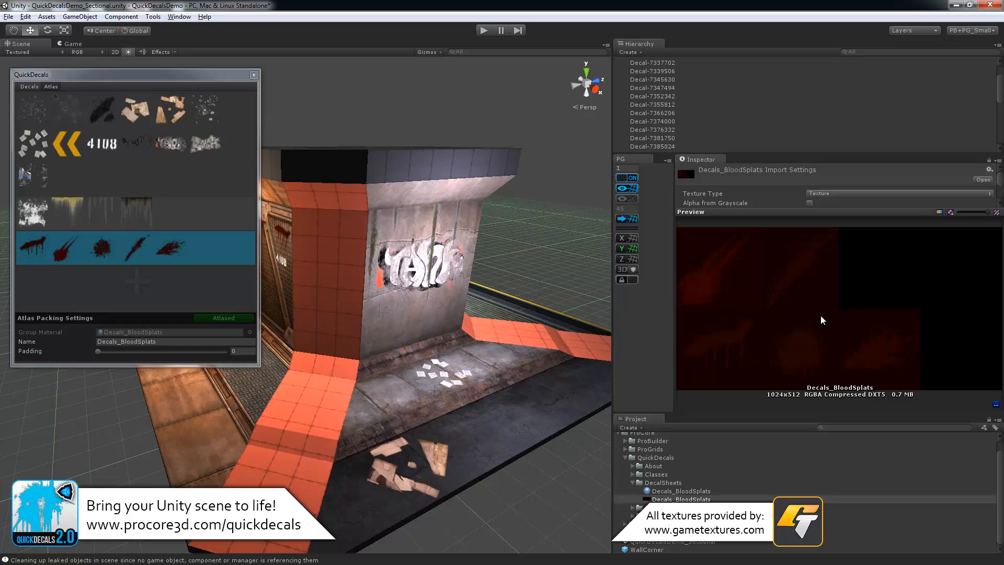
{"action": "mouse_move", "coordinate": [687, 284]}
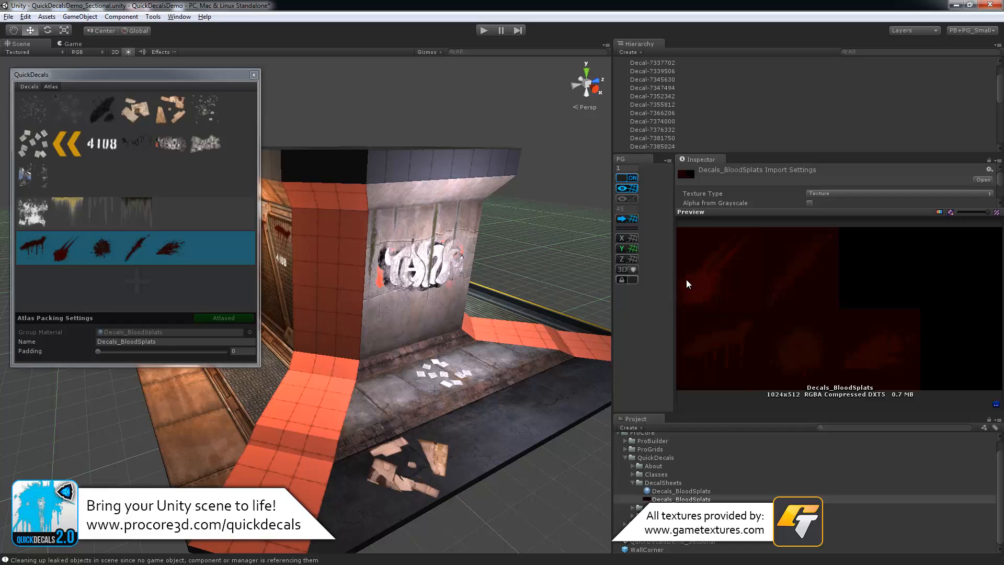